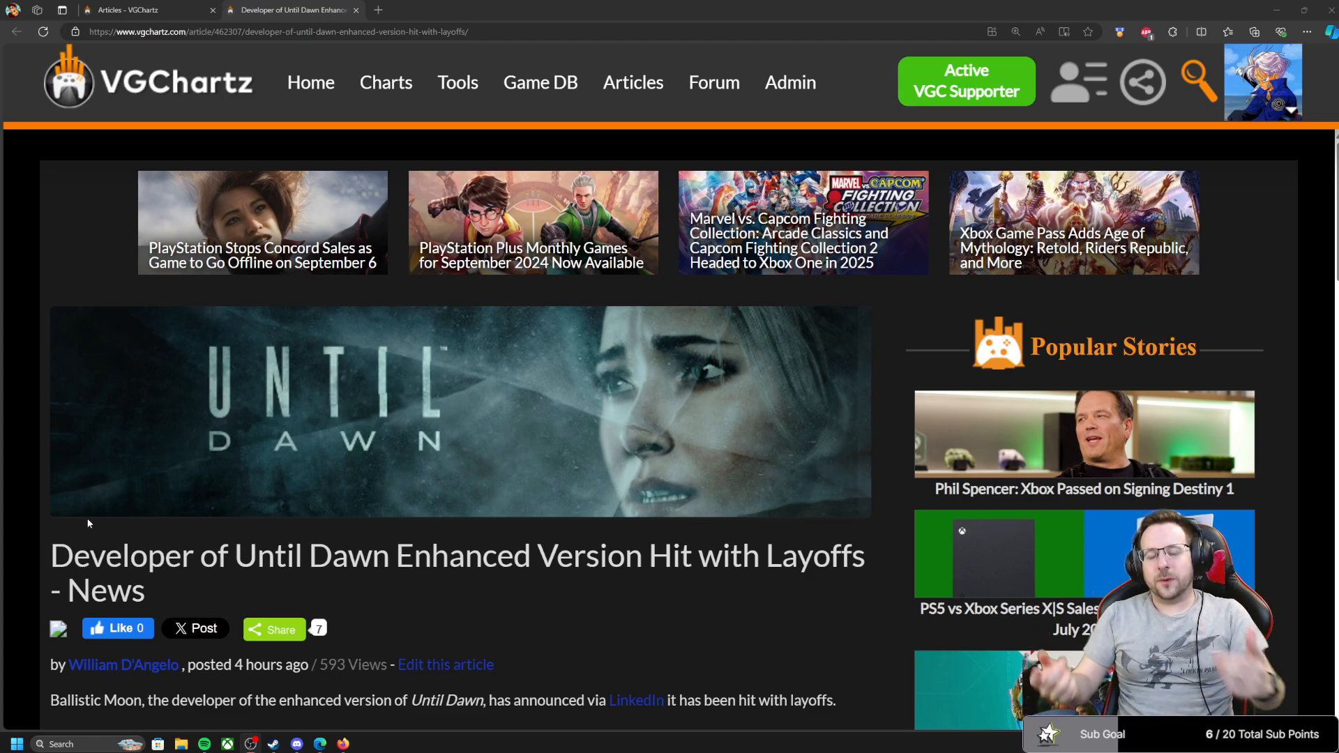
mouse_move(0, 451)
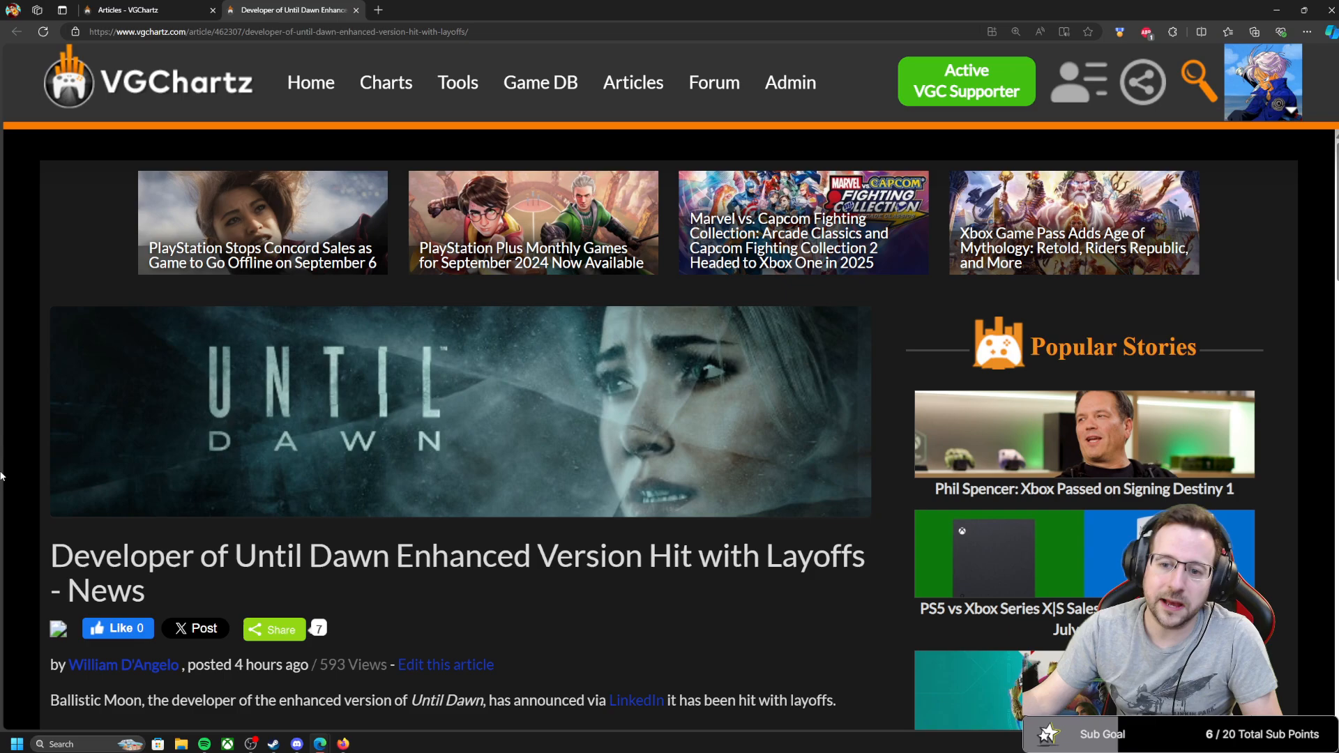
mouse_move(14, 462)
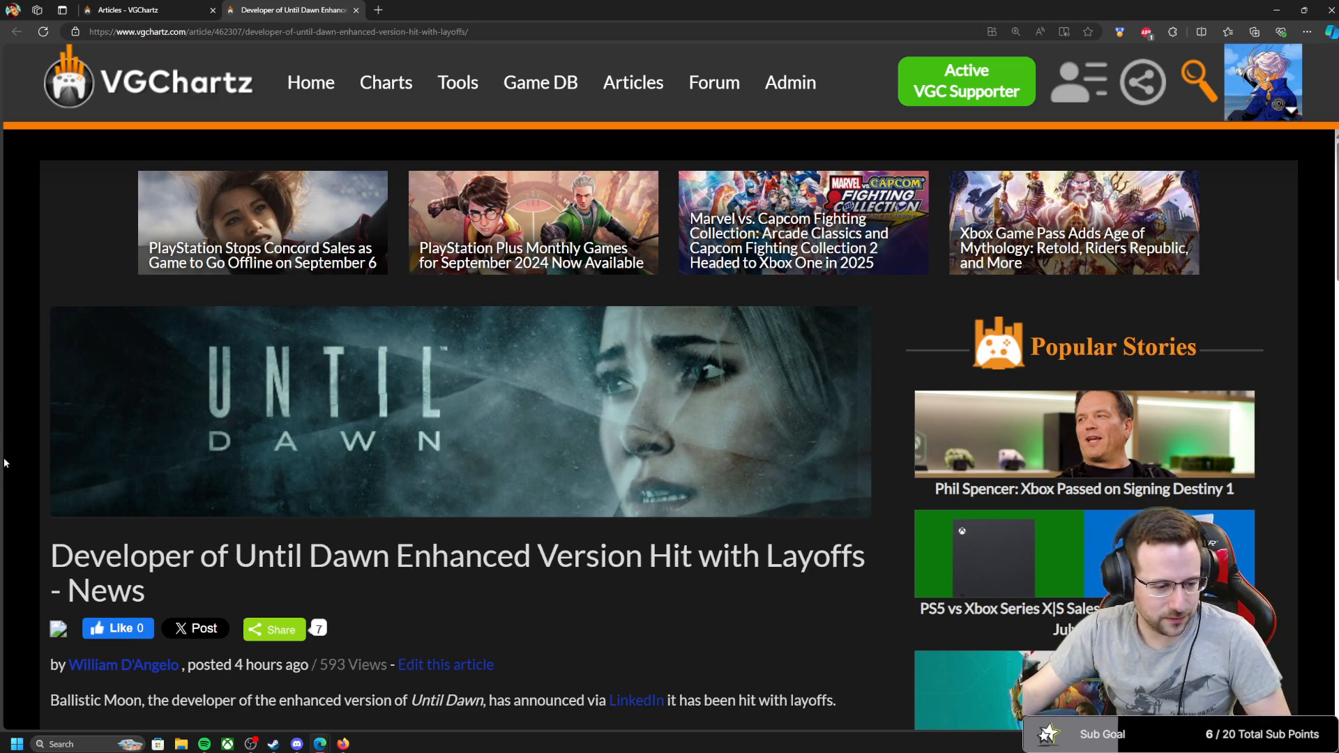
- Scroll the Ballistic Moon layoffs article until its full quoted statement is in view
scroll(down, 3)
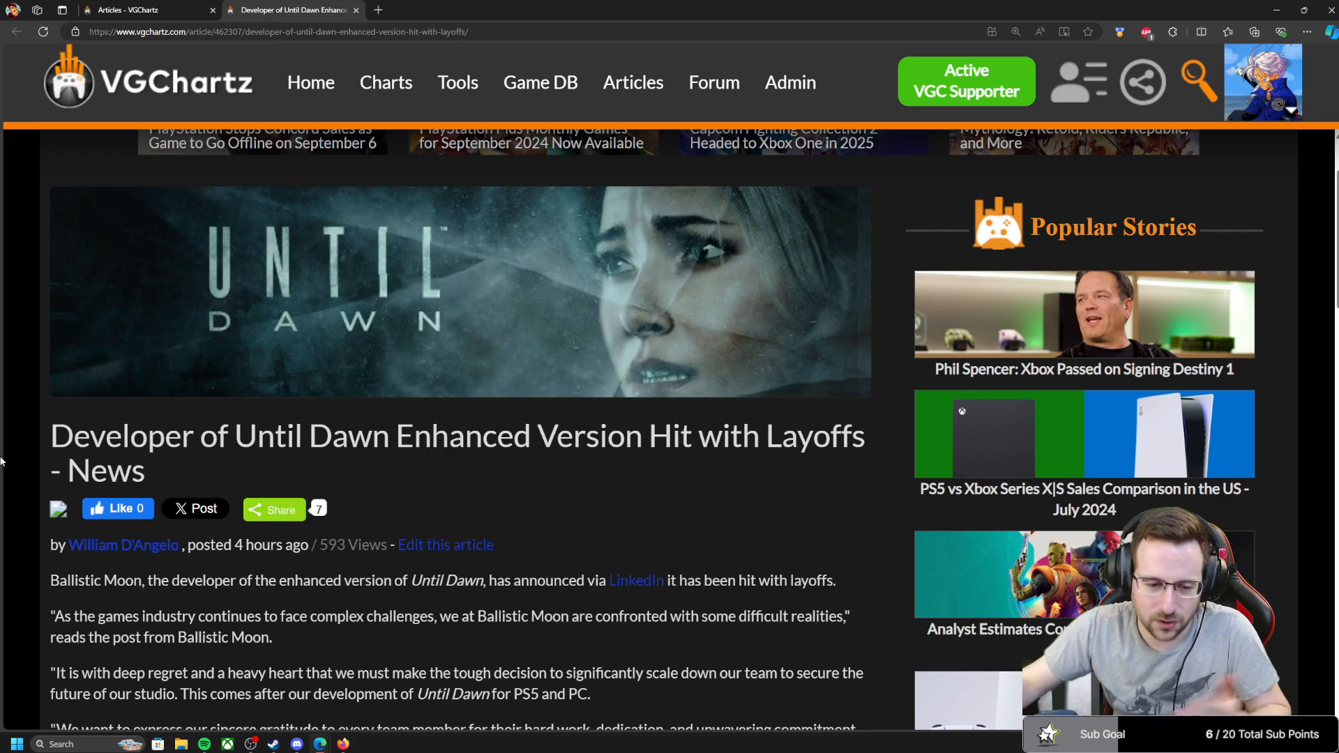
scroll(down, 3)
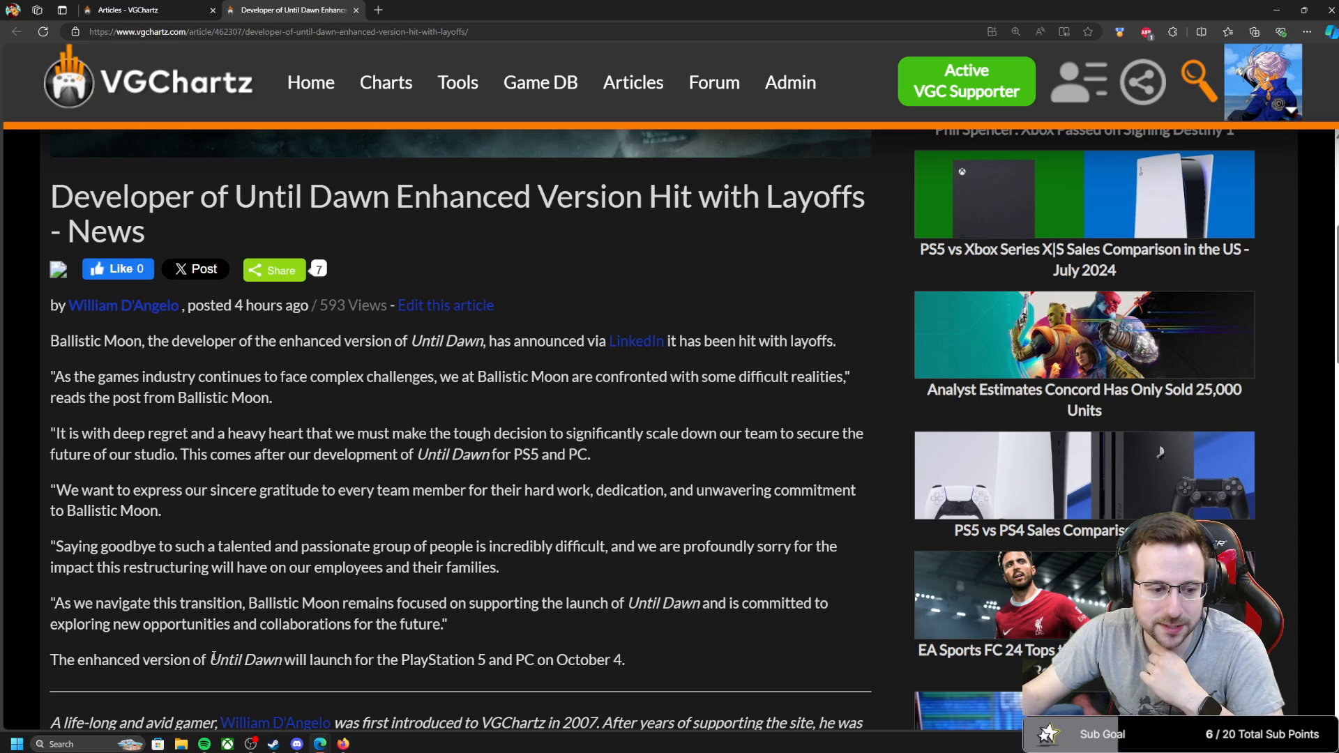
drag(209, 660, 625, 660)
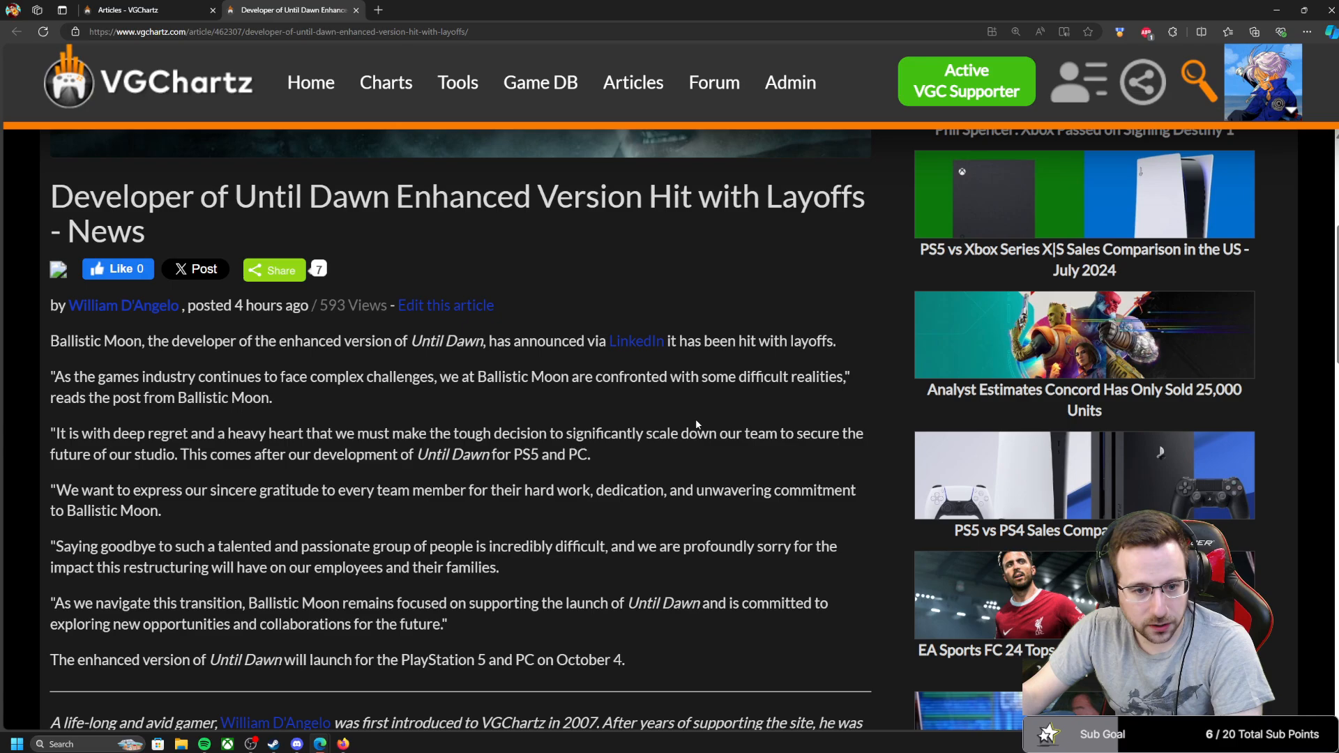
mouse_move(625, 326)
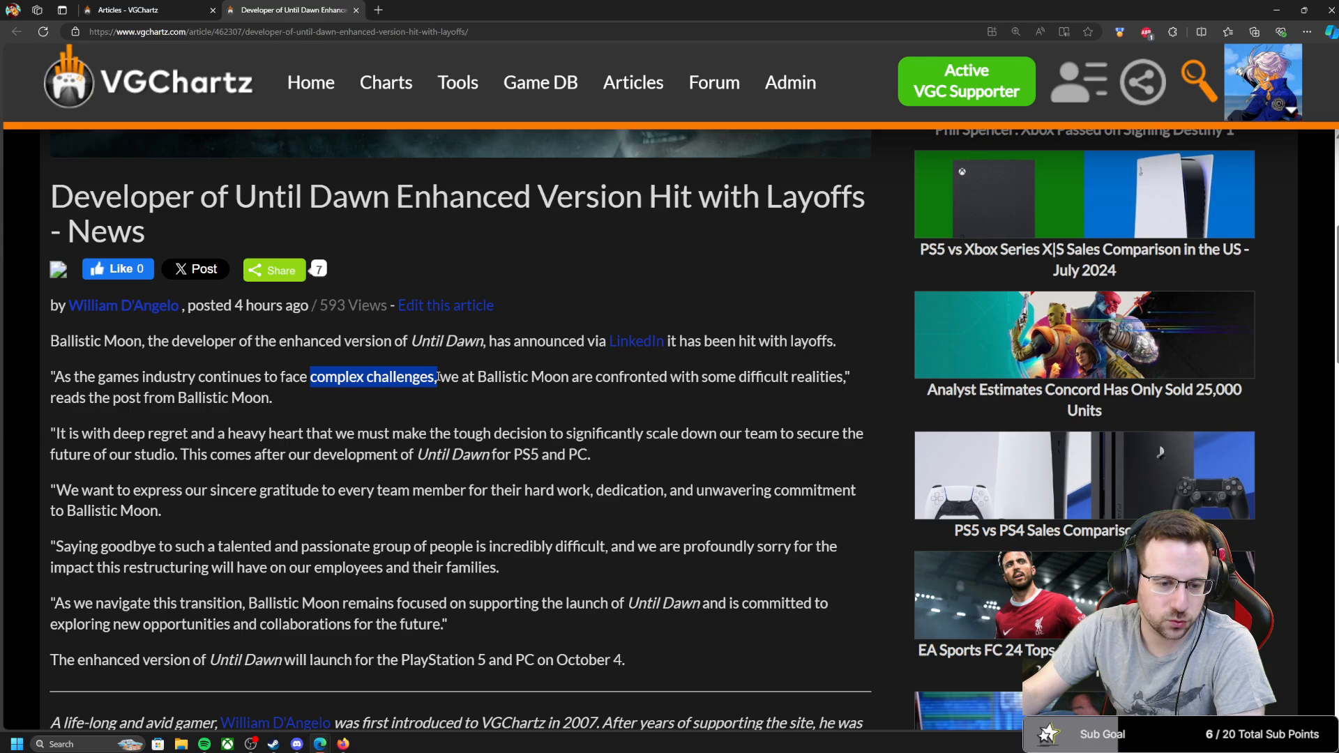
drag(435, 376, 830, 376)
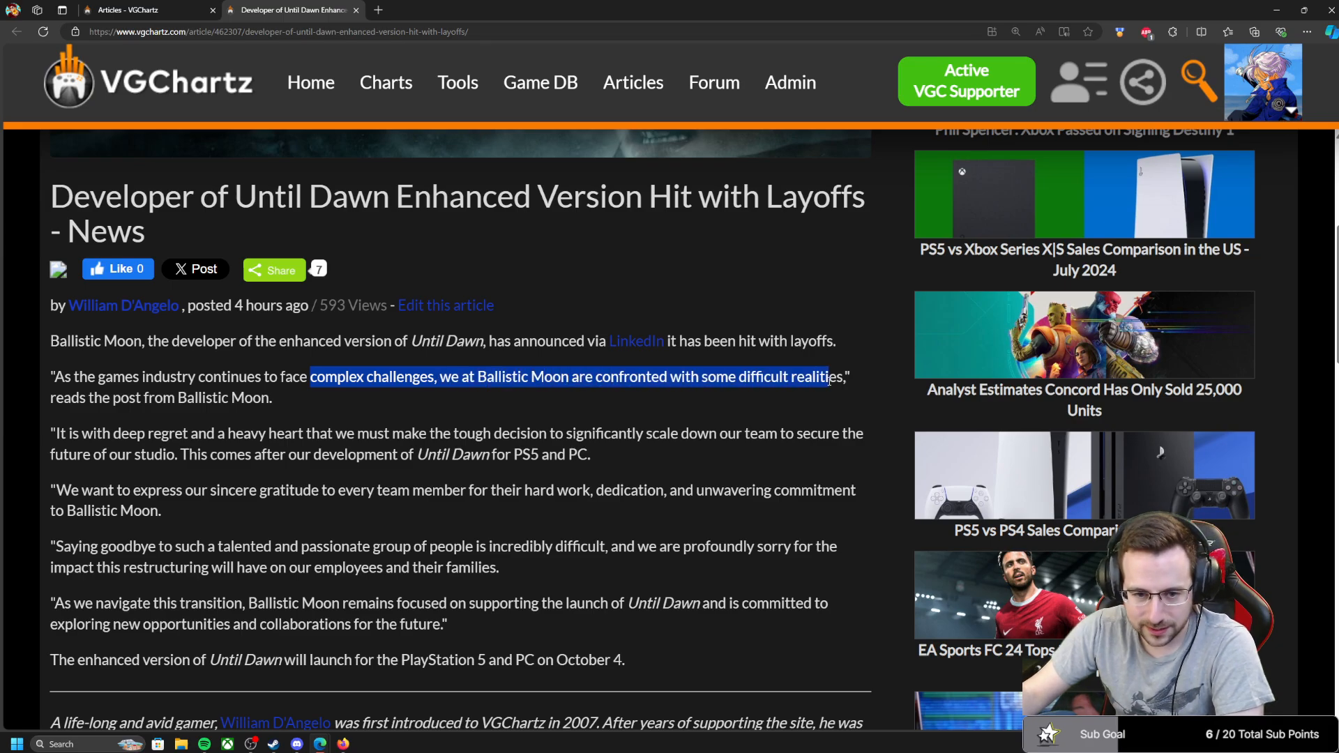
drag(829, 377, 760, 377)
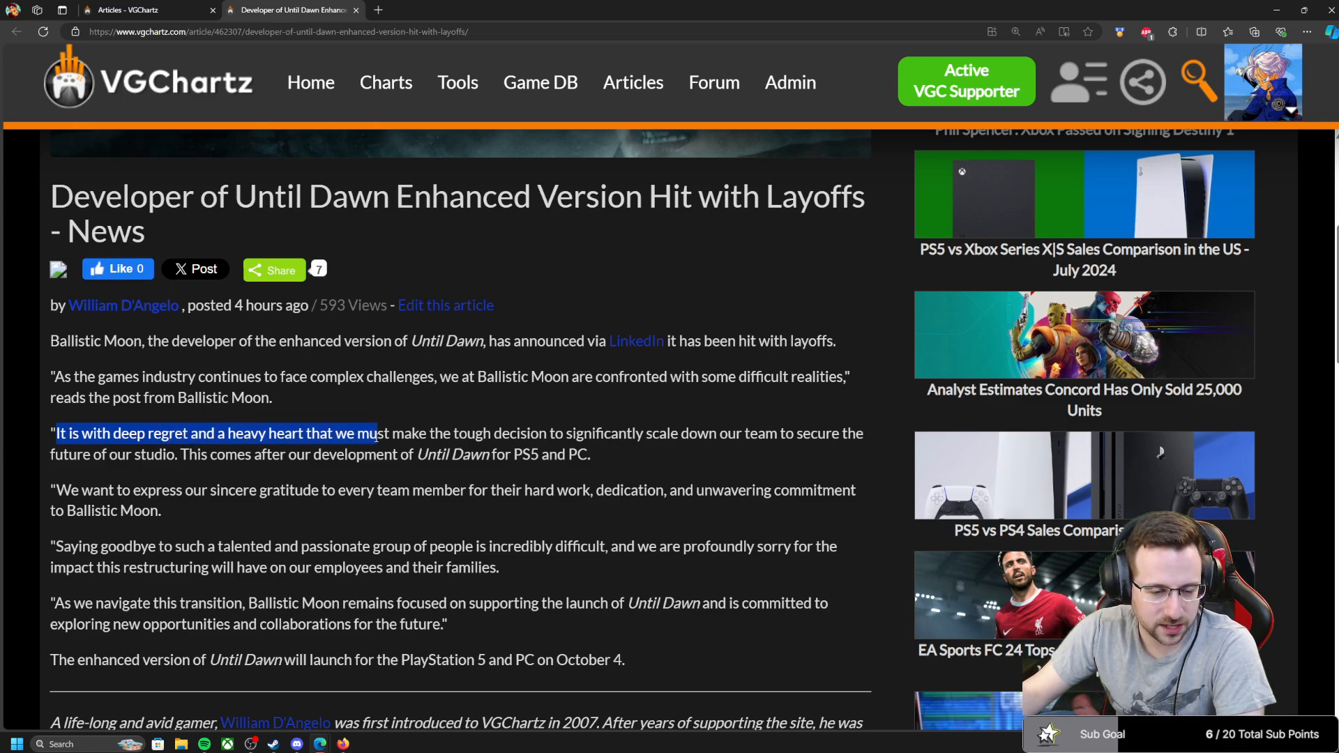
drag(374, 432, 636, 433)
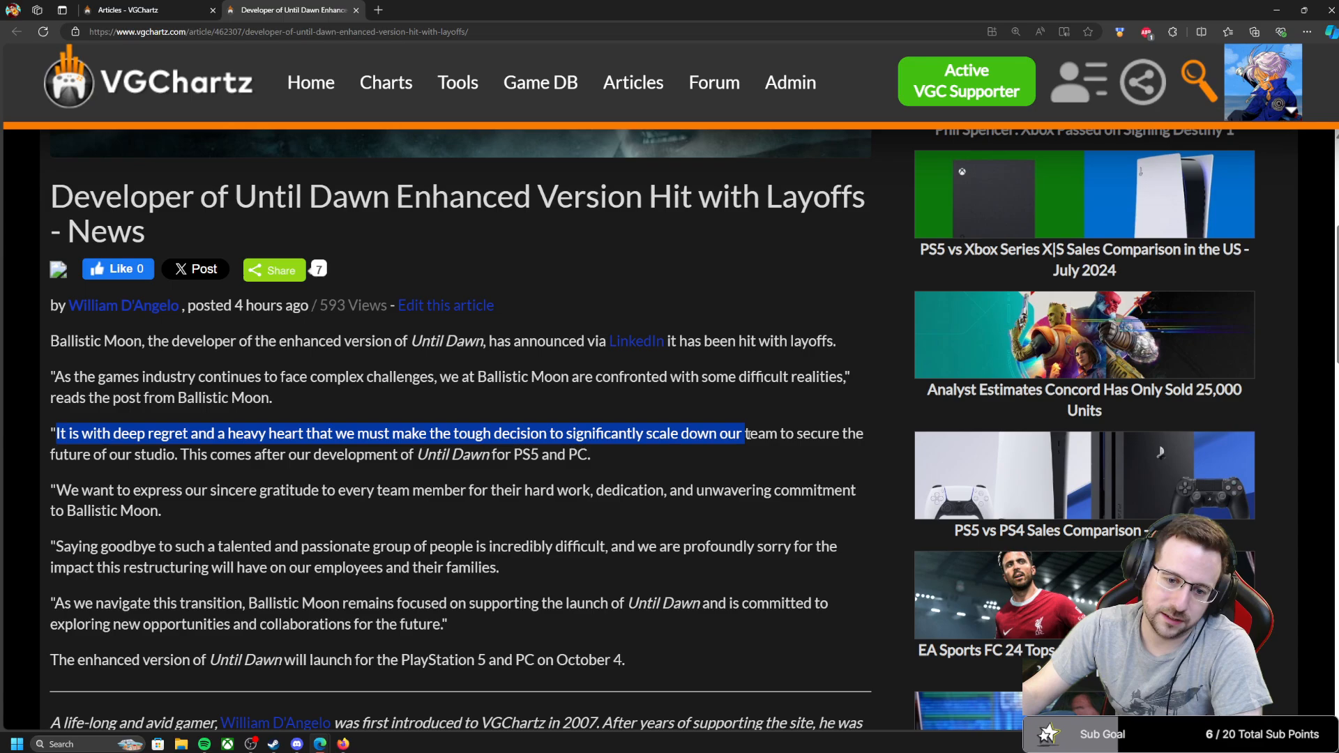
drag(741, 433, 840, 432)
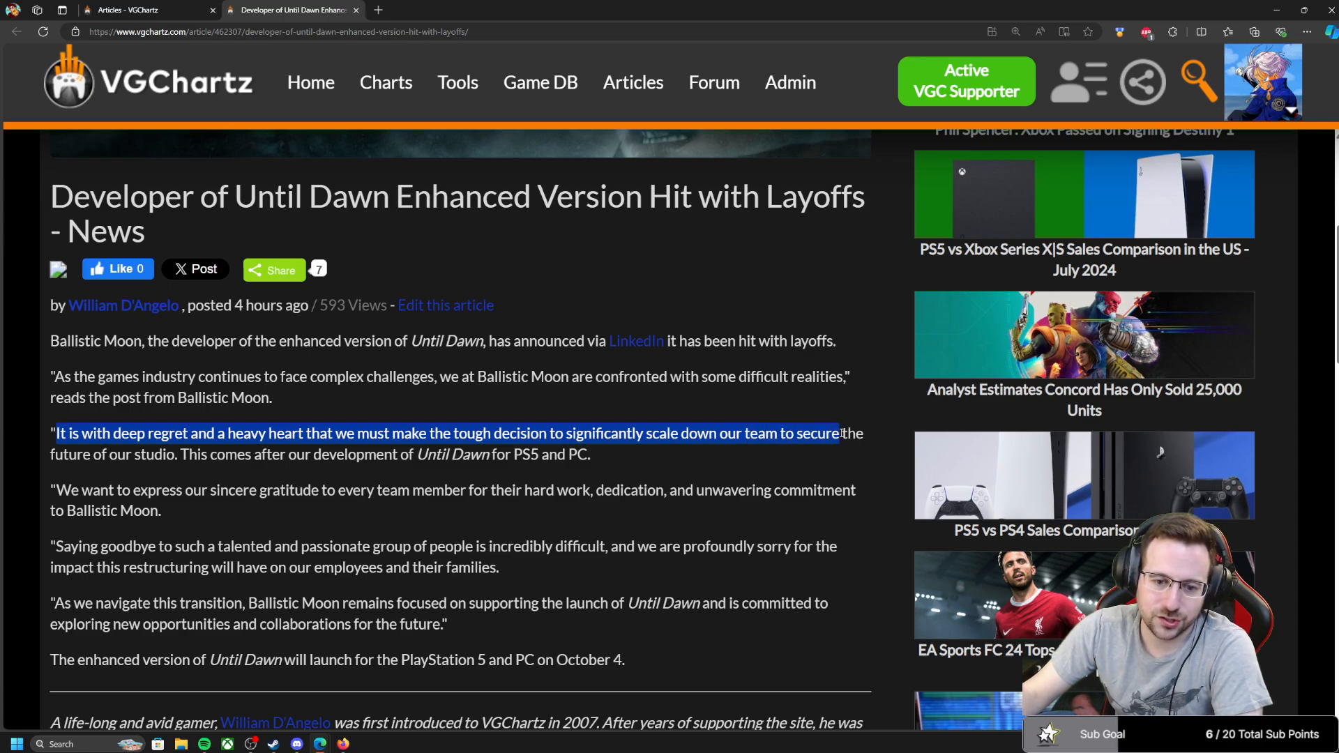
drag(841, 432, 180, 454)
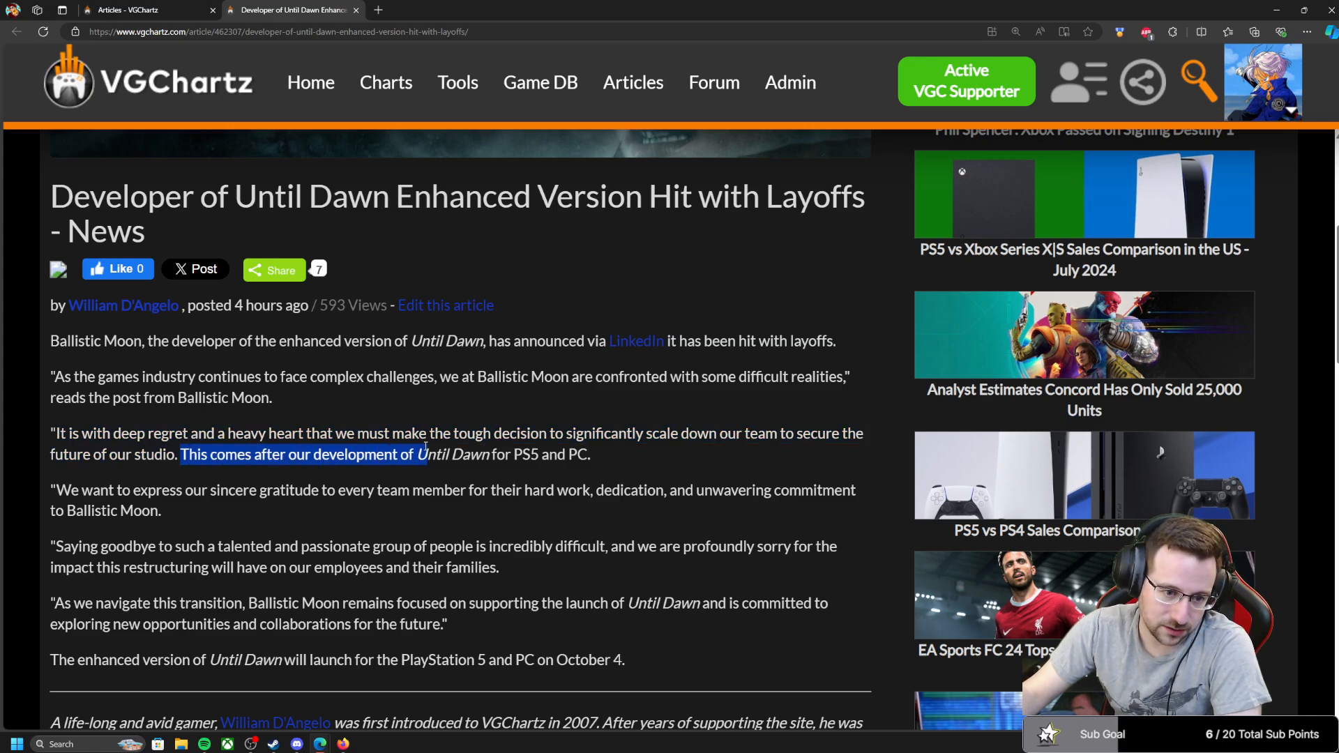
drag(420, 455, 594, 455)
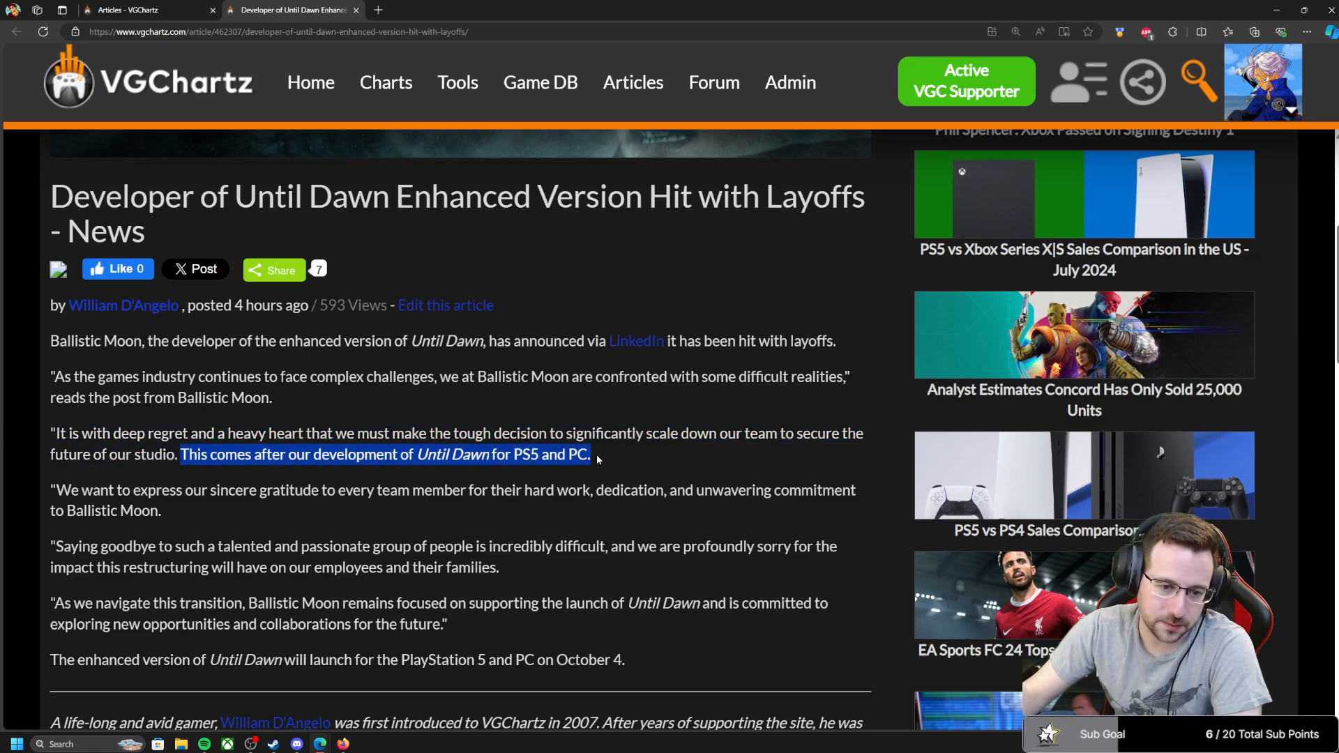
click(176, 454)
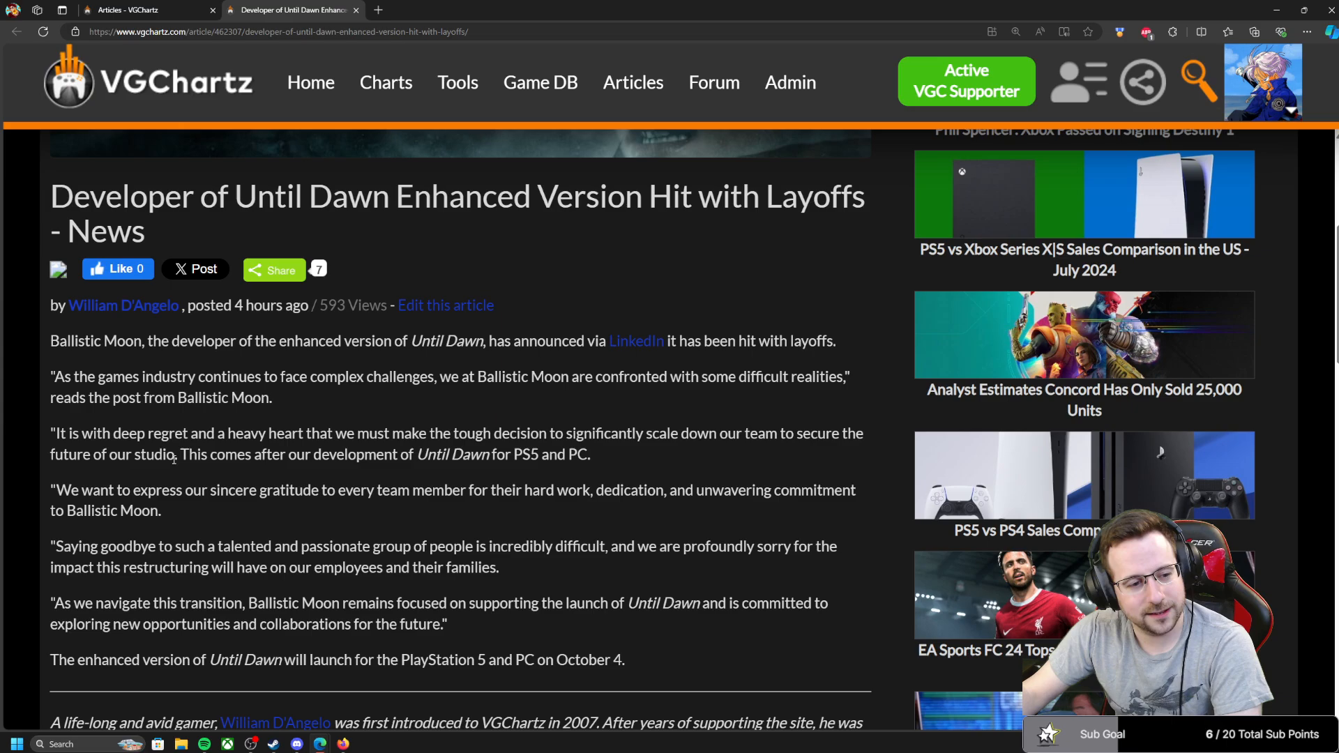
drag(180, 455, 589, 455)
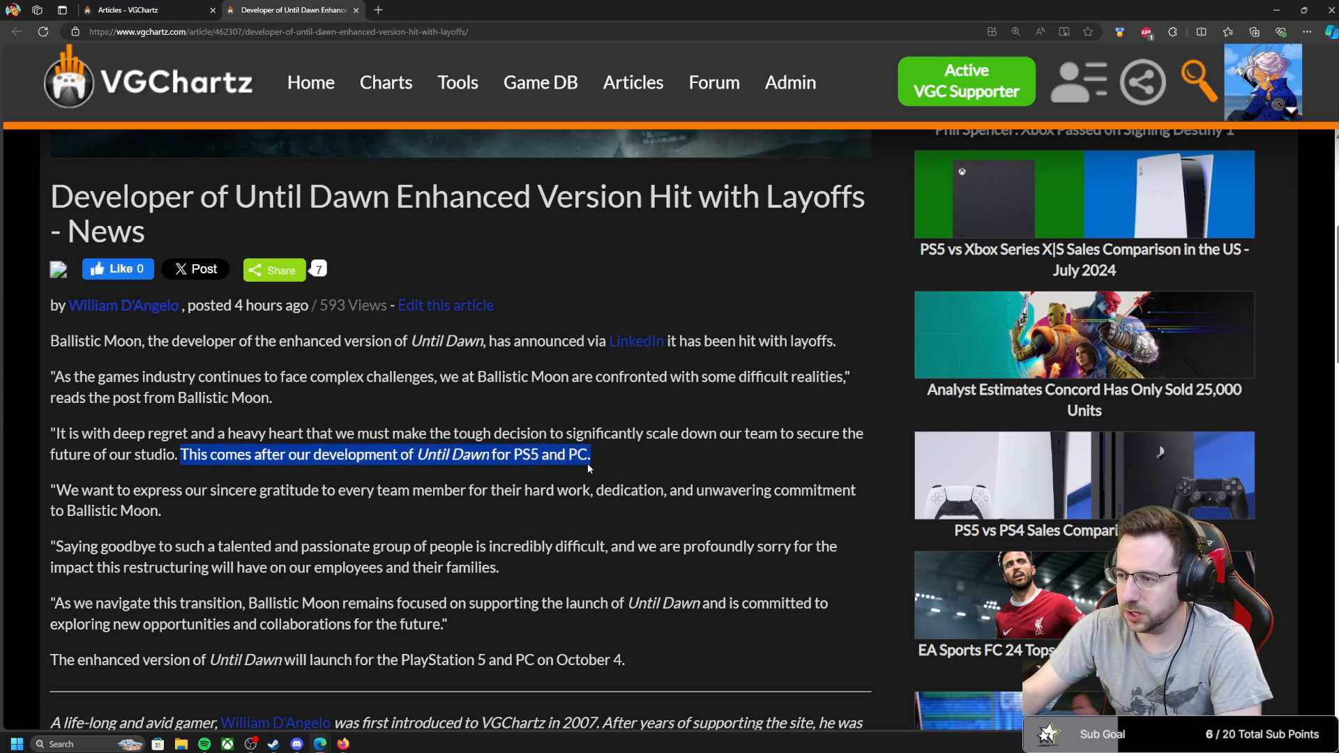
click(613, 463)
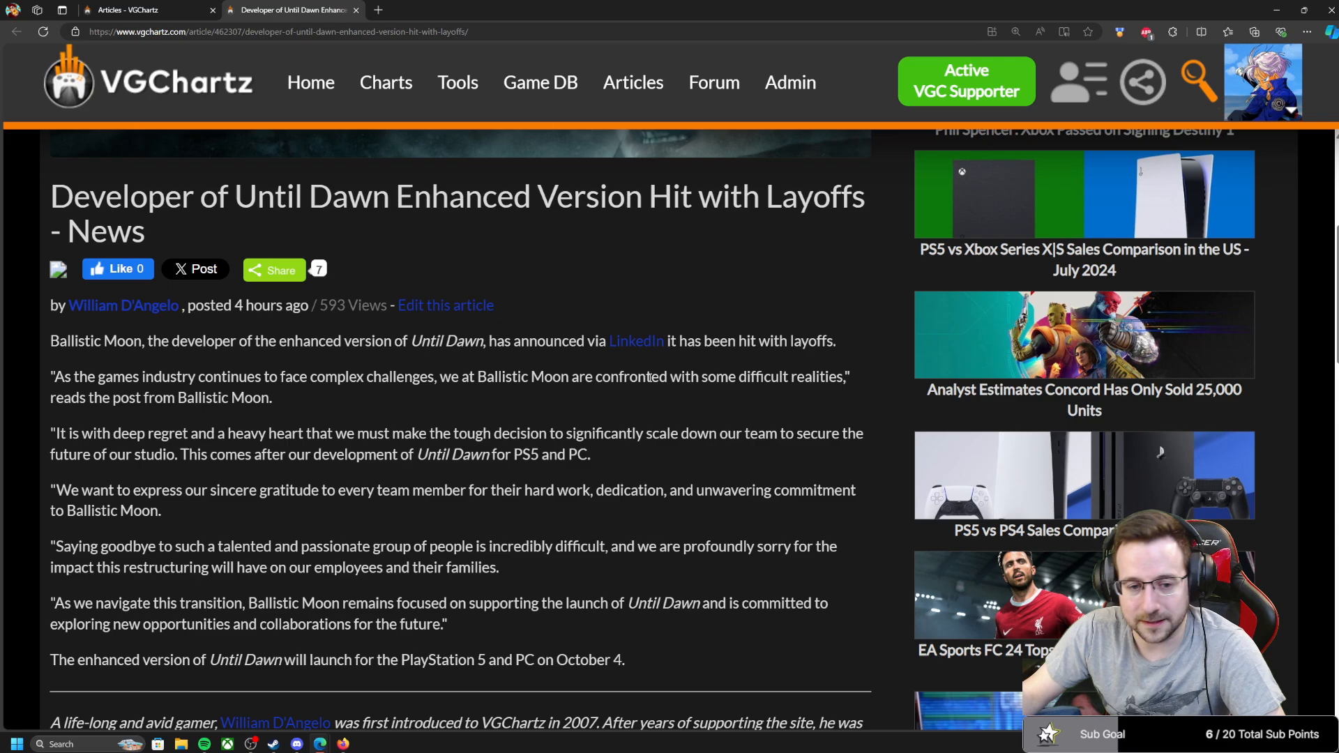
- Browse Ballistic Moon's LinkedIn company page past the sign-in prompt, through details, employees and statement
click(636, 340)
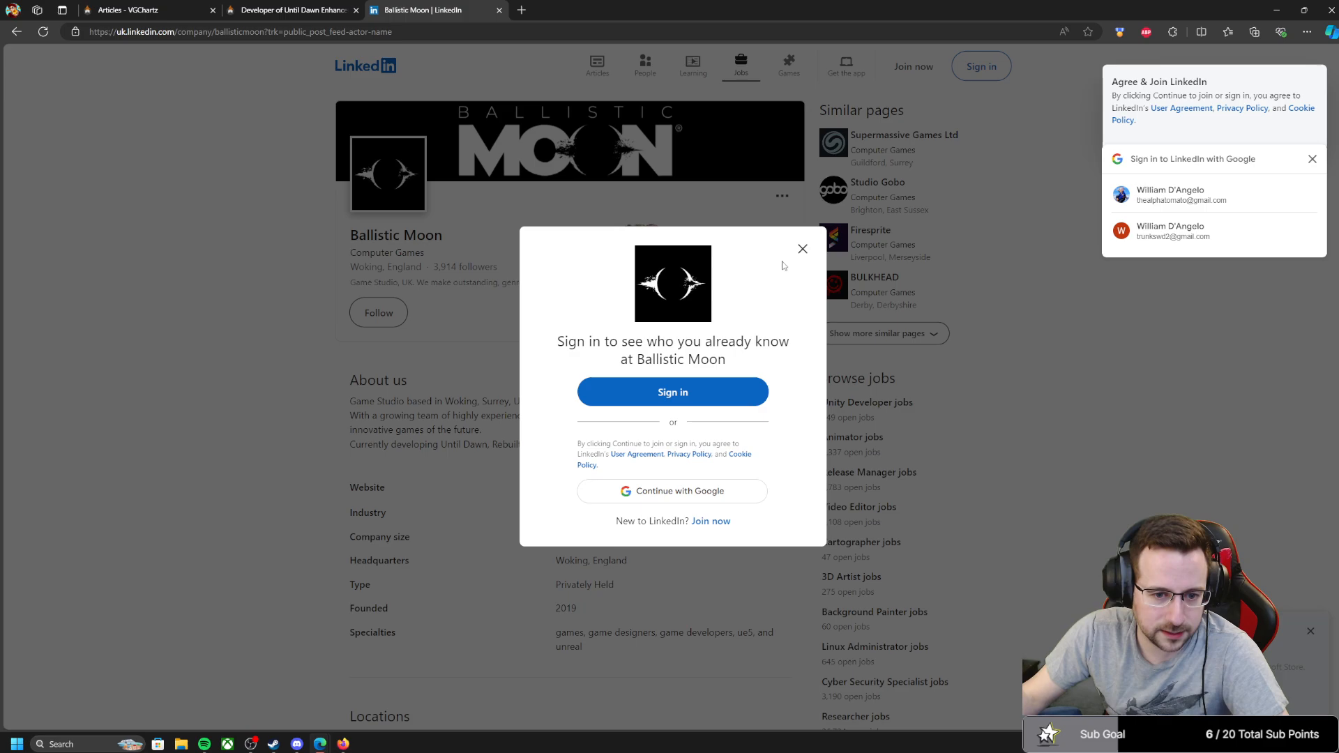
click(801, 248)
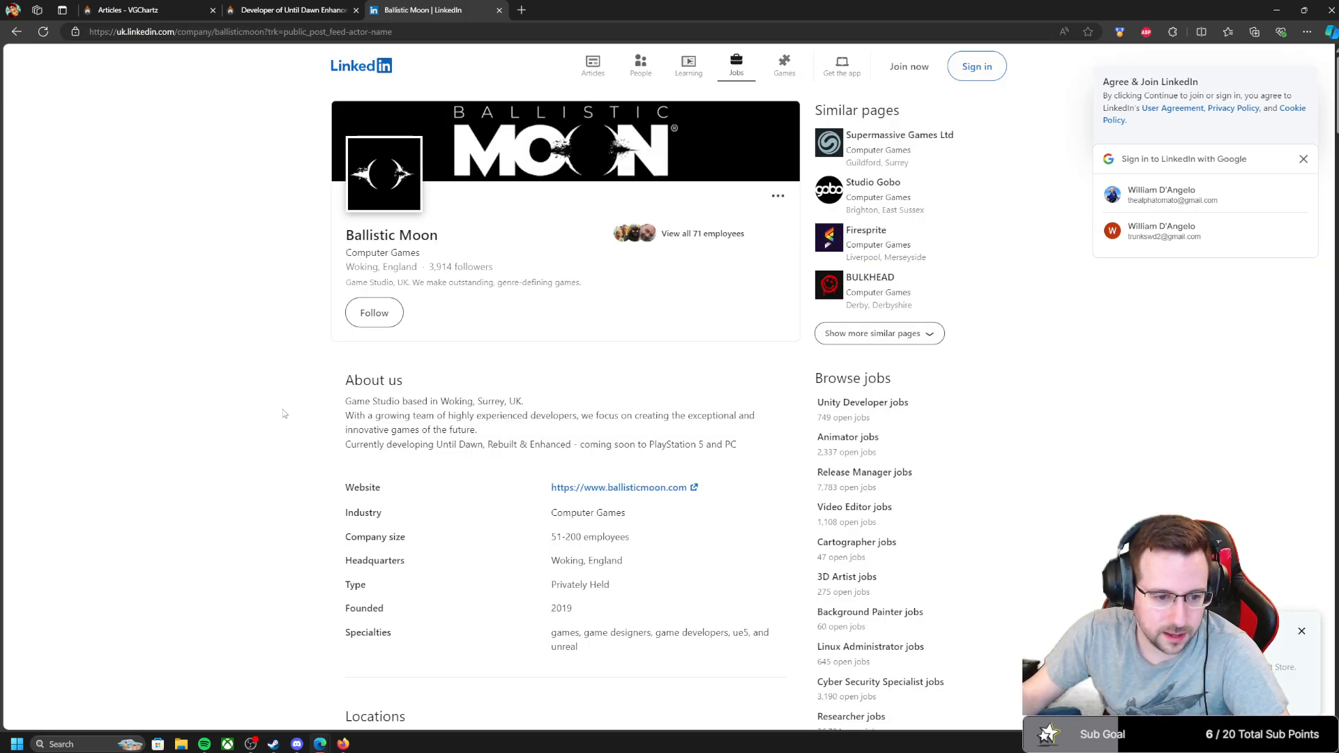
scroll(down, 3)
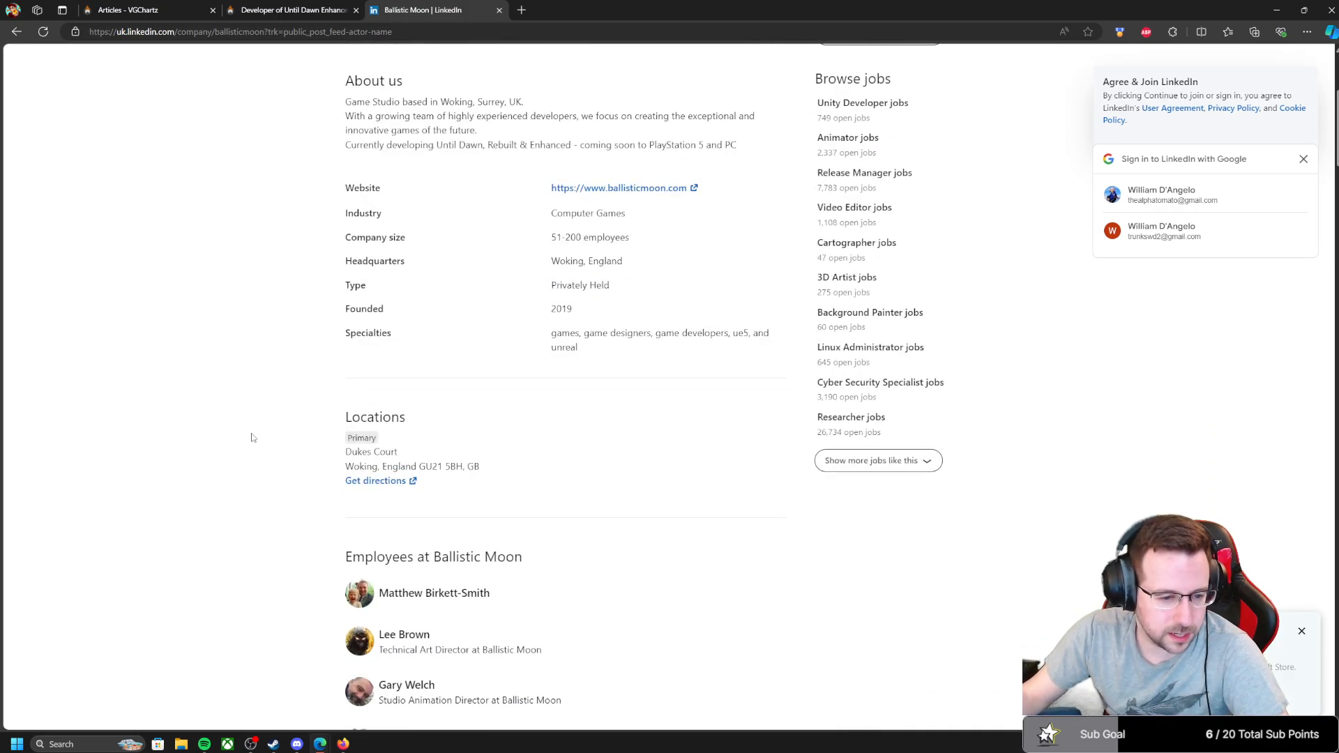
scroll(down, 3)
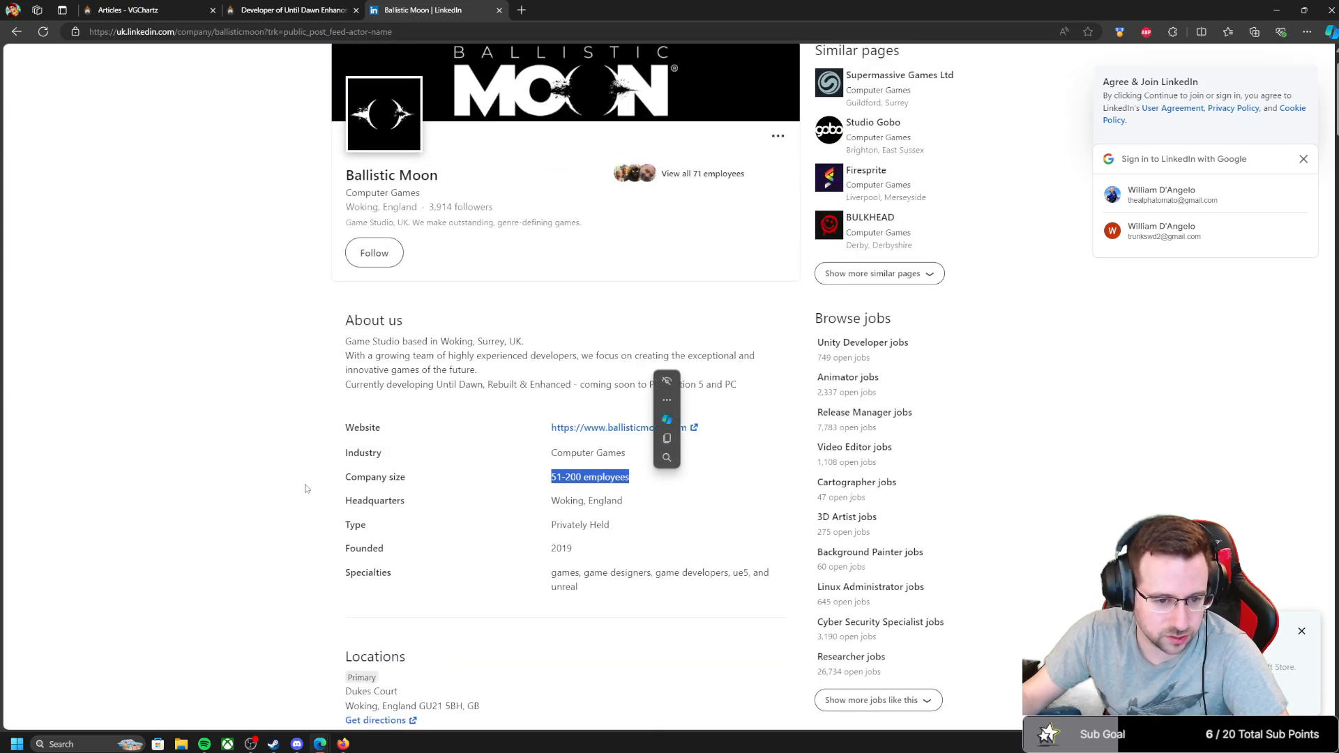
scroll(down, 3)
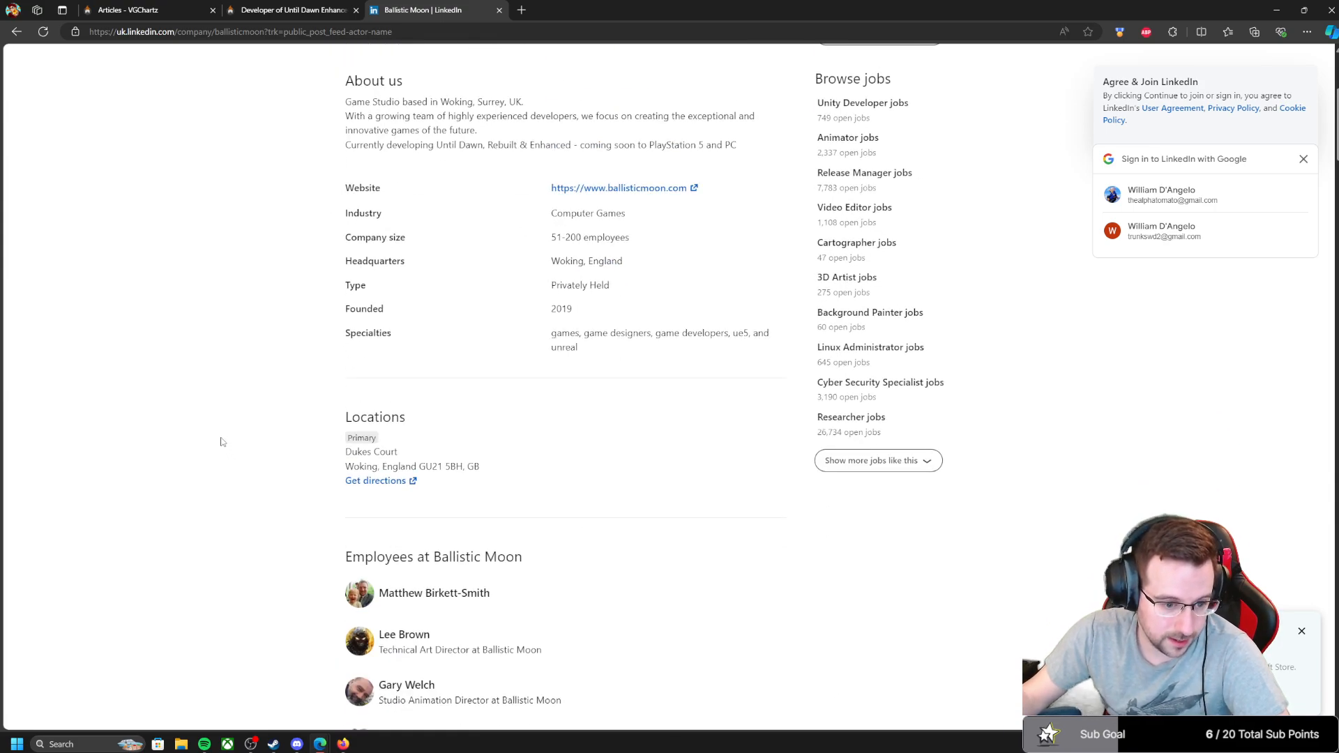
scroll(down, 3)
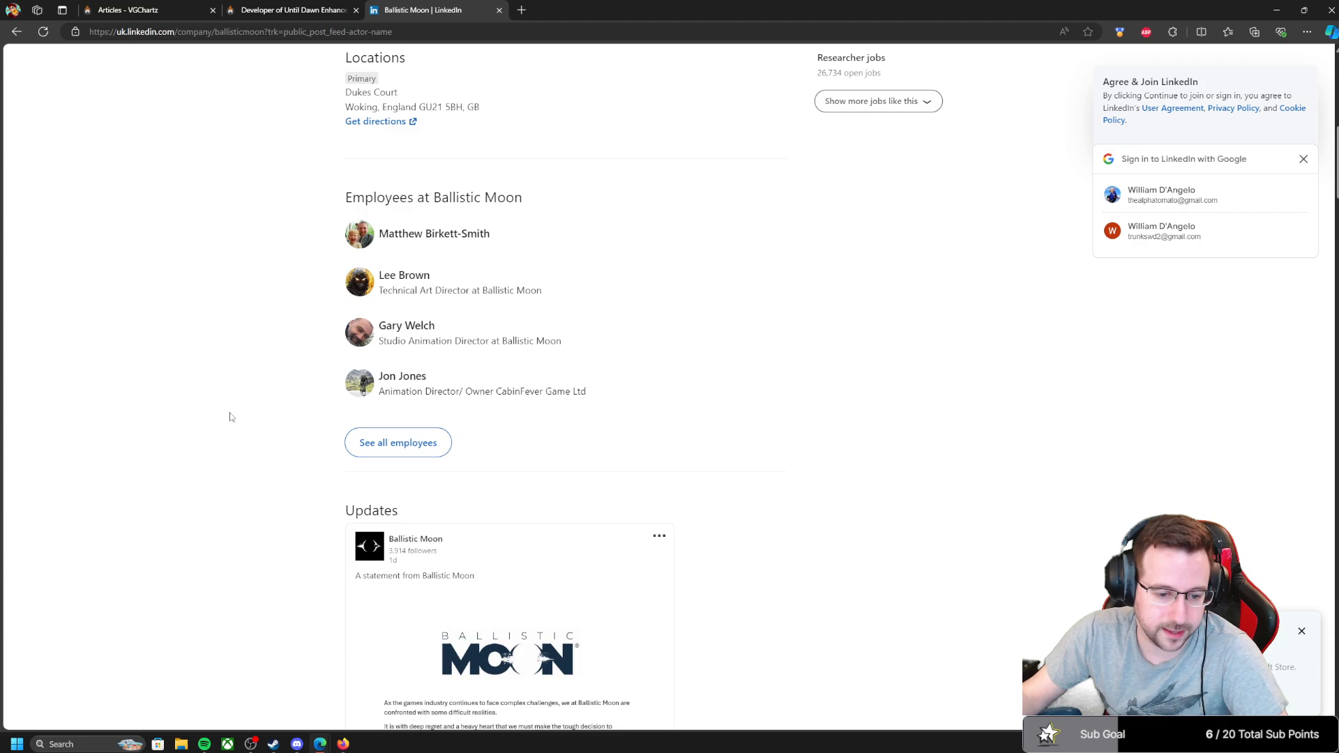
scroll(down, 3)
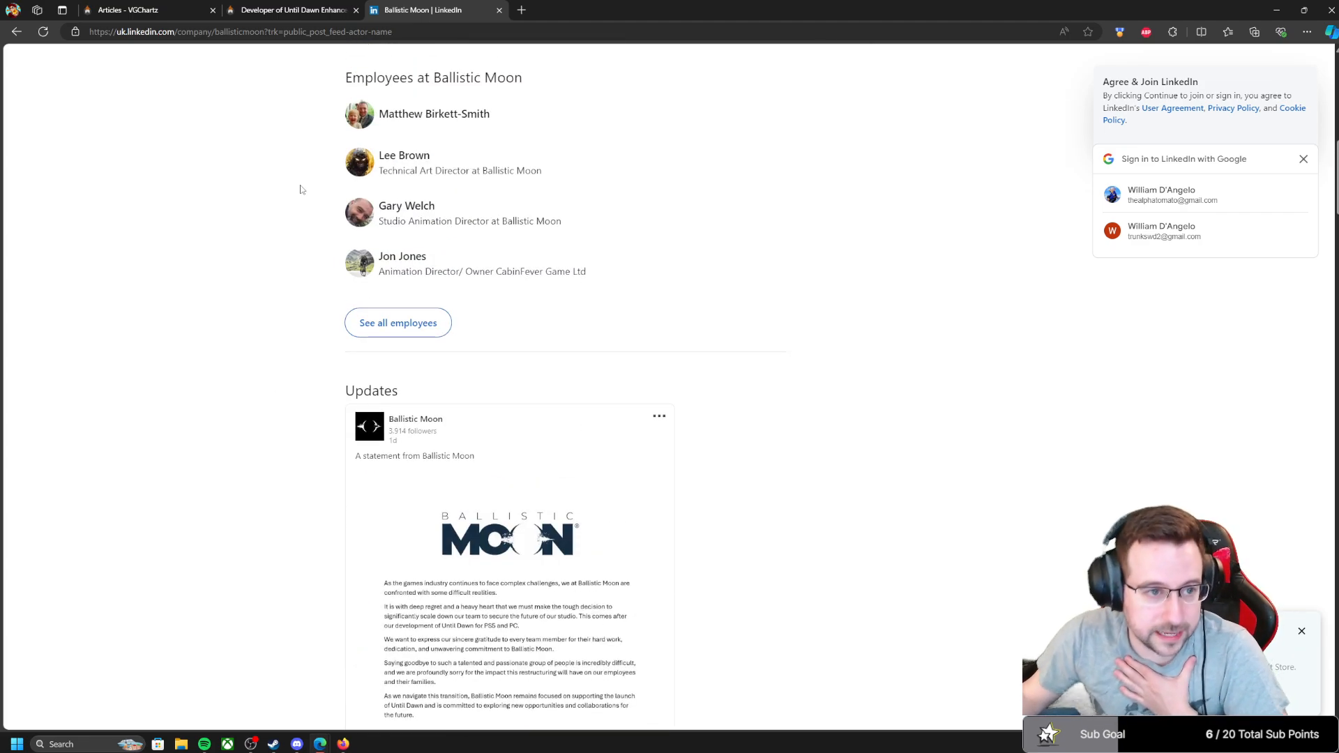
- Return to the VGChartz layoffs article tab
click(290, 10)
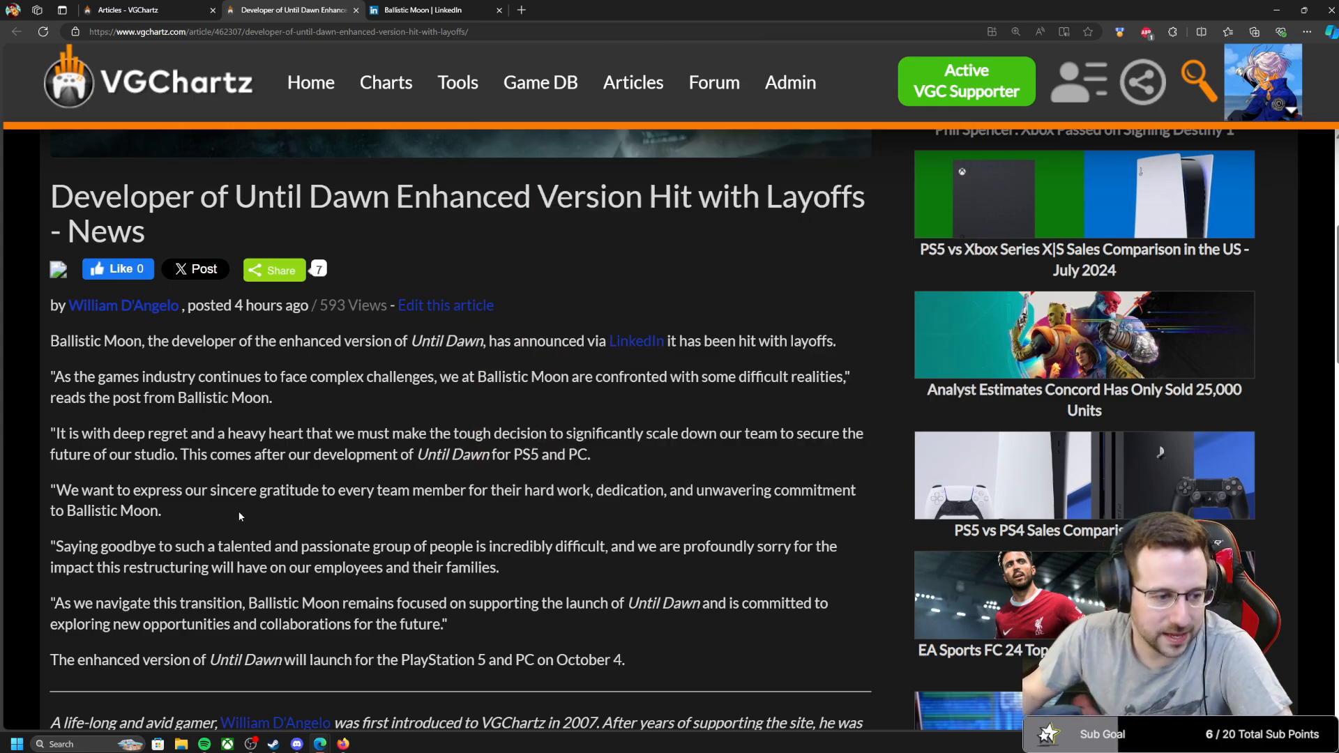
drag(51, 490, 159, 510)
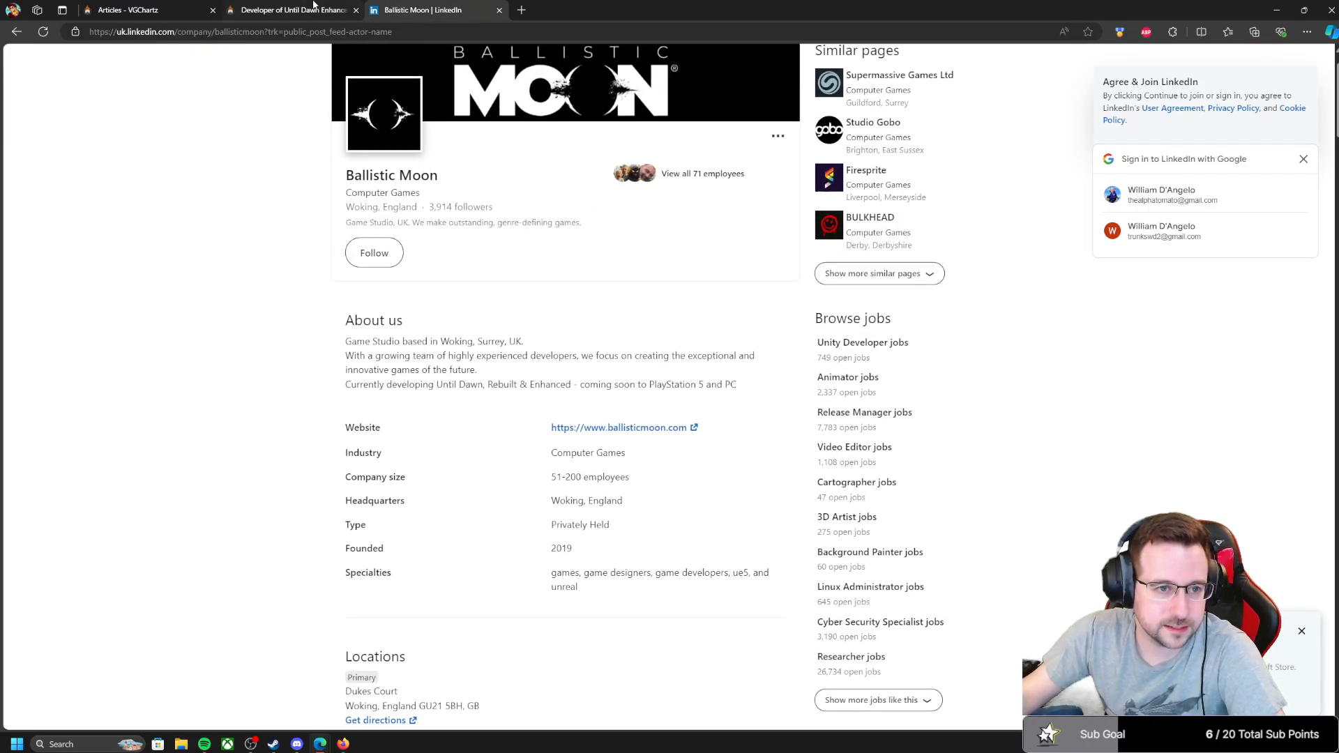
click(290, 10)
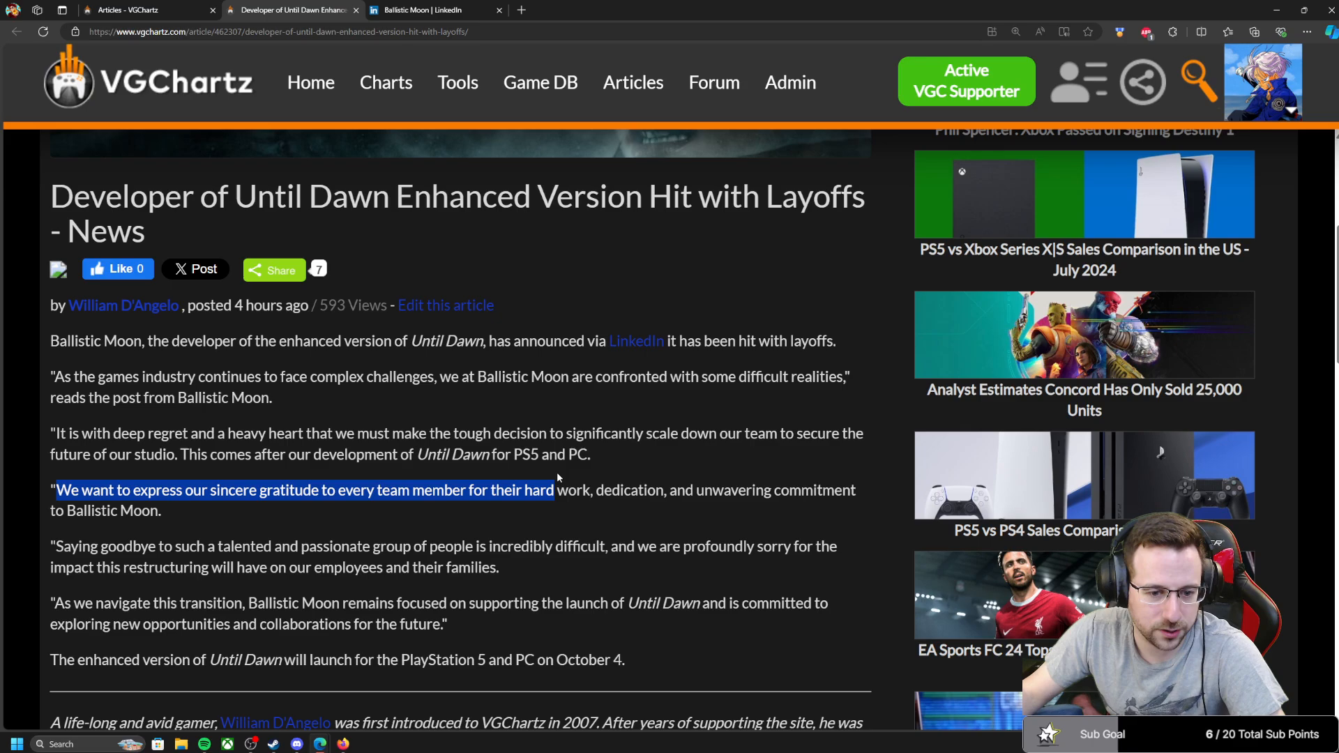
drag(552, 489, 160, 511)
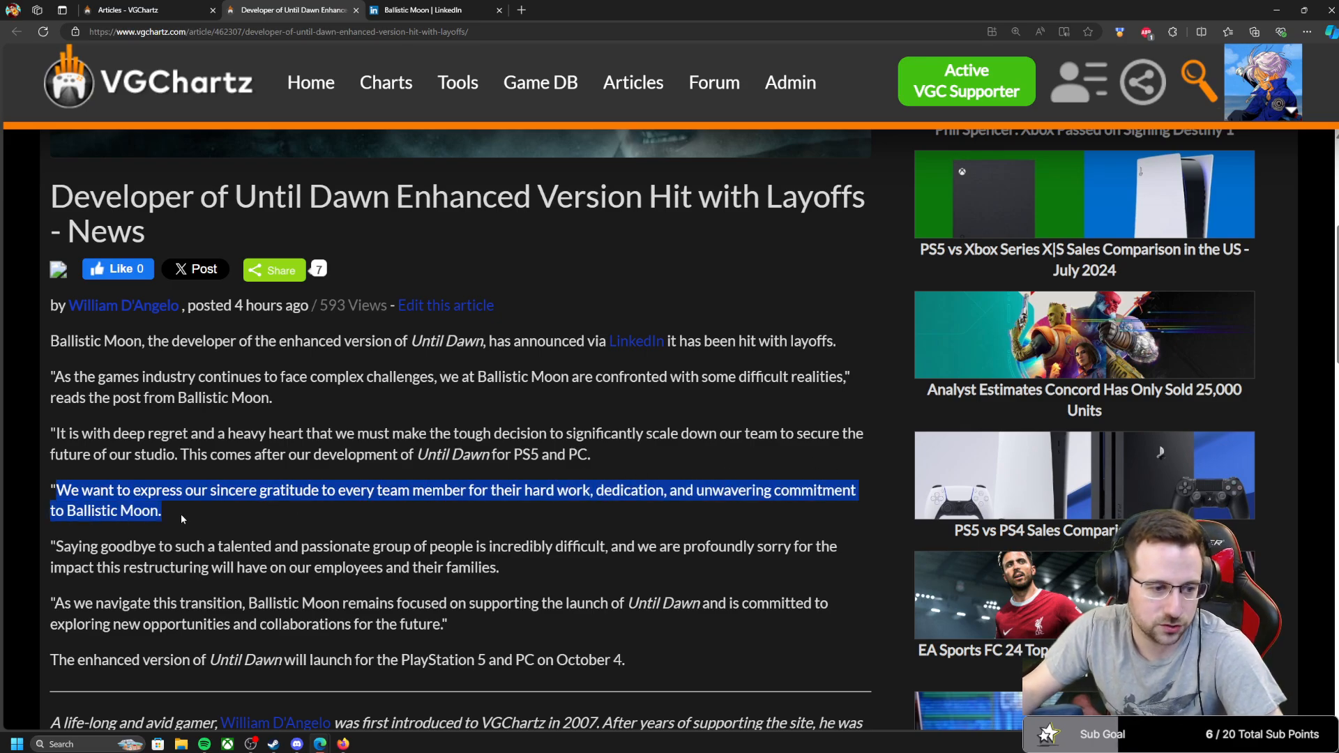
click(144, 530)
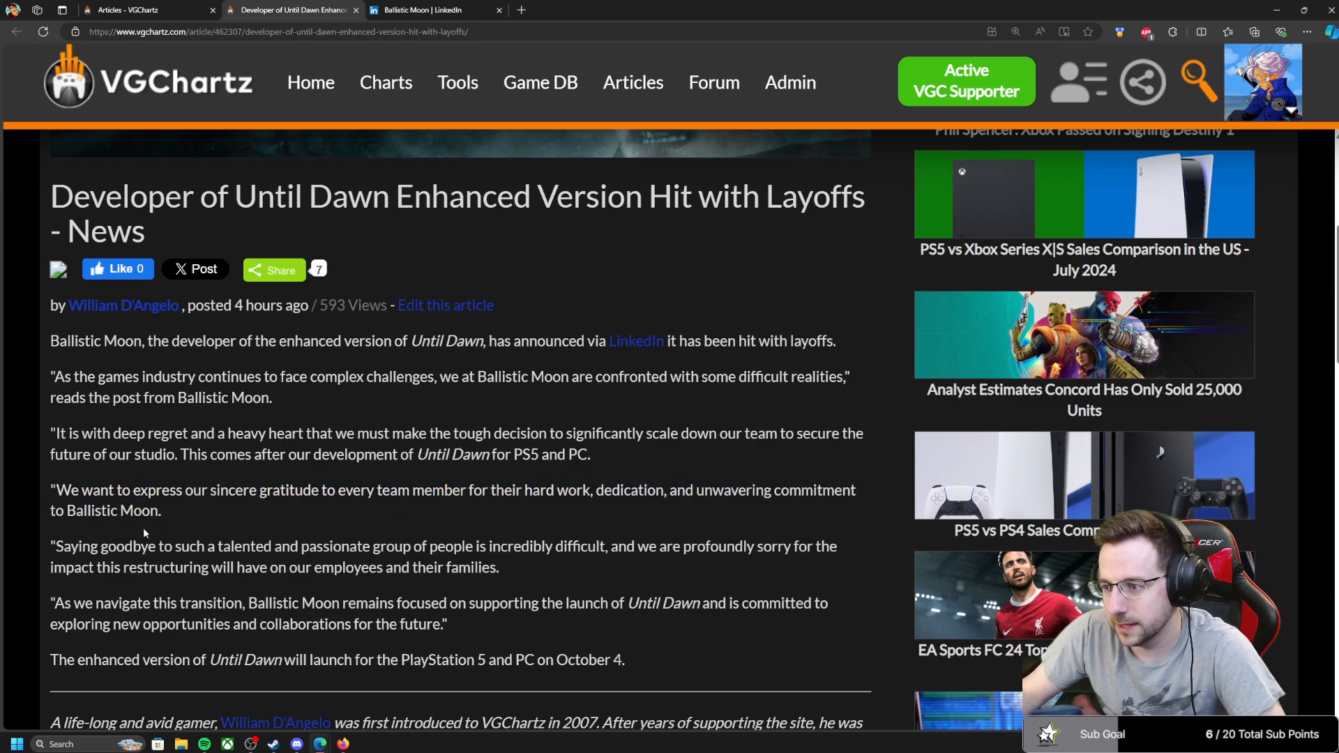
drag(565, 432, 679, 432)
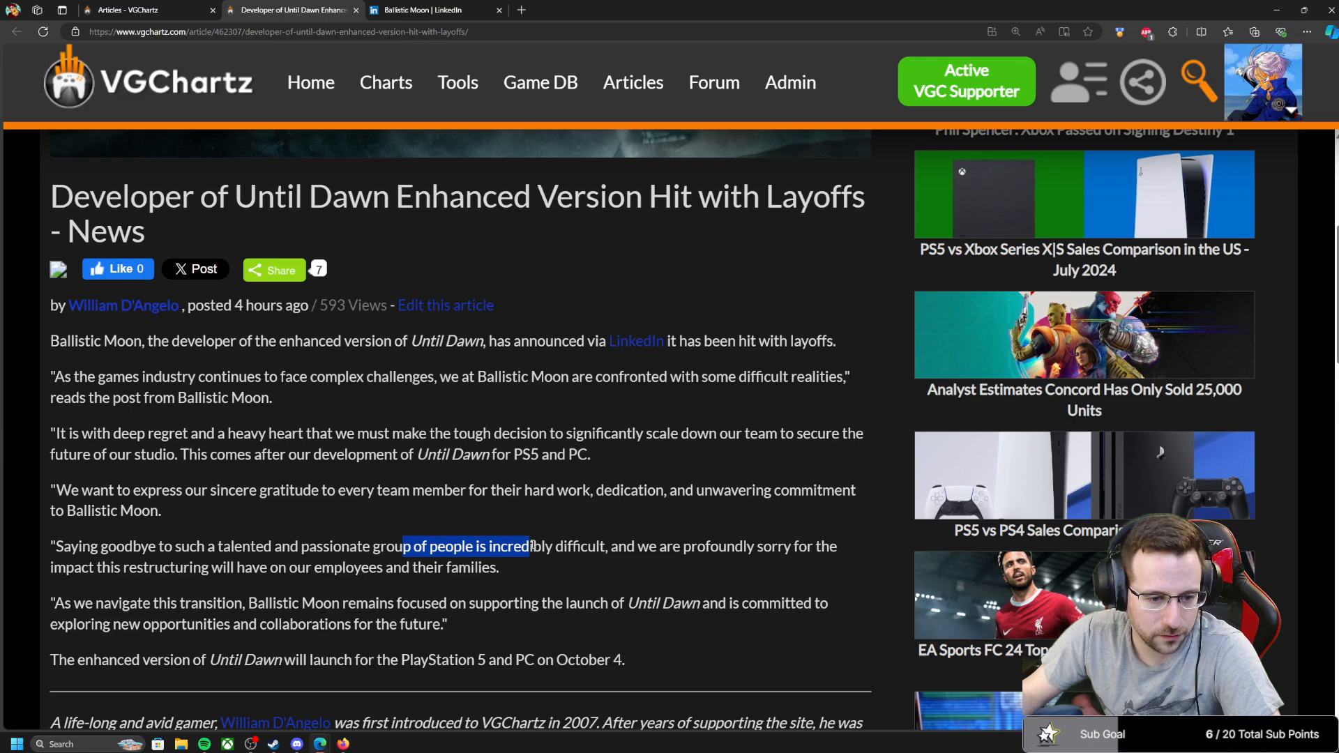
drag(530, 547, 680, 547)
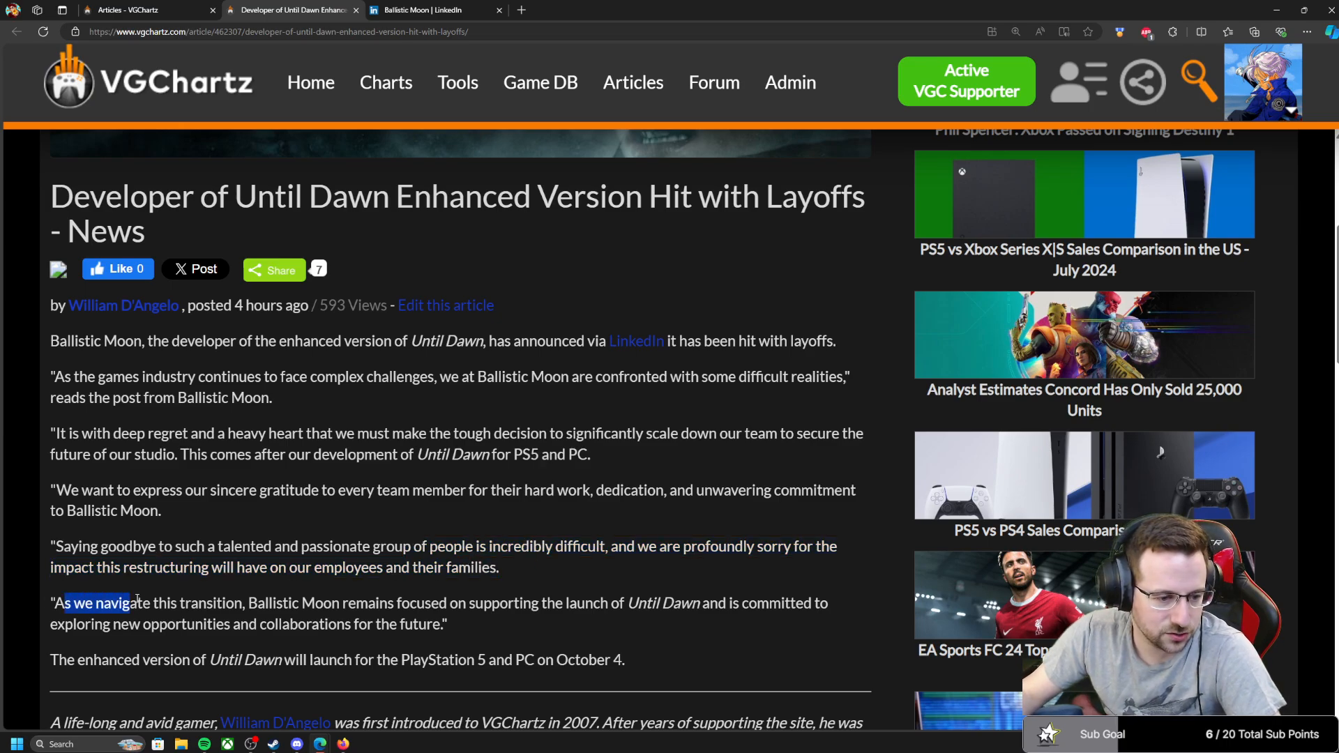
drag(129, 603, 439, 603)
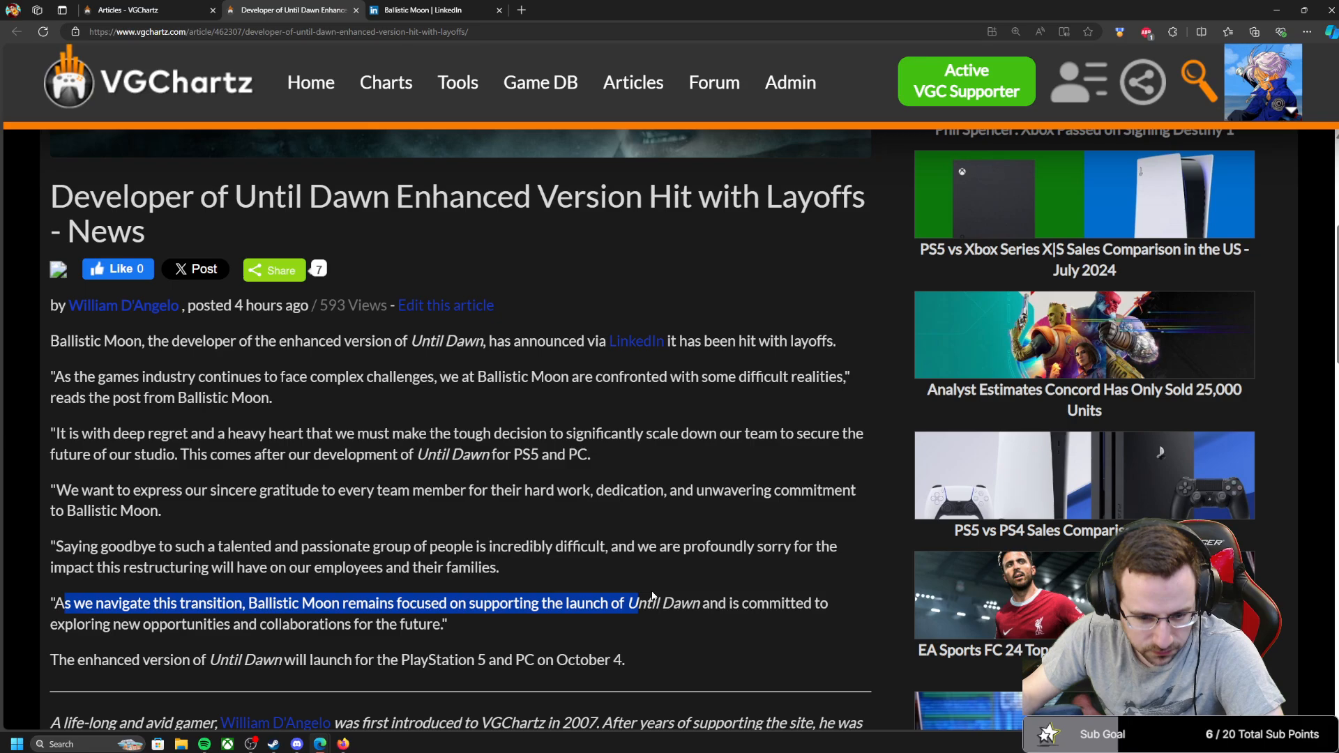
drag(627, 603, 401, 624)
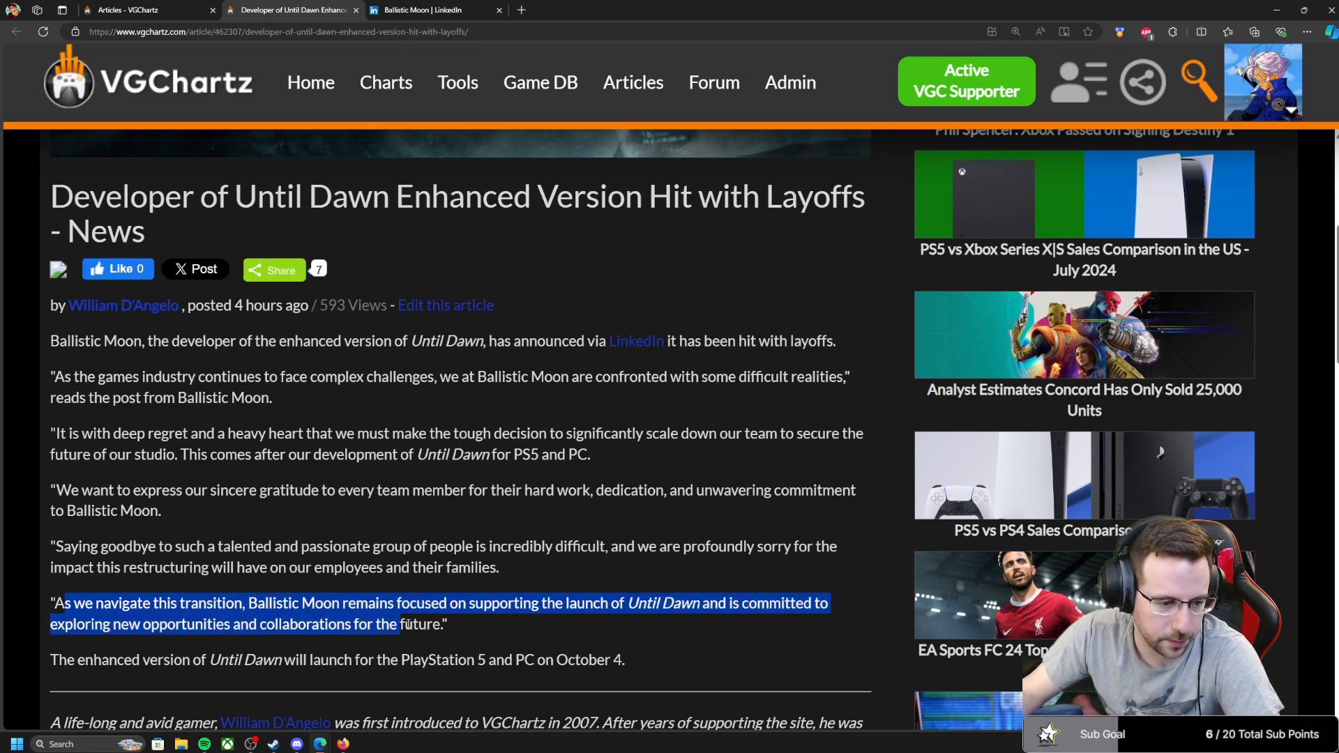
click(475, 627)
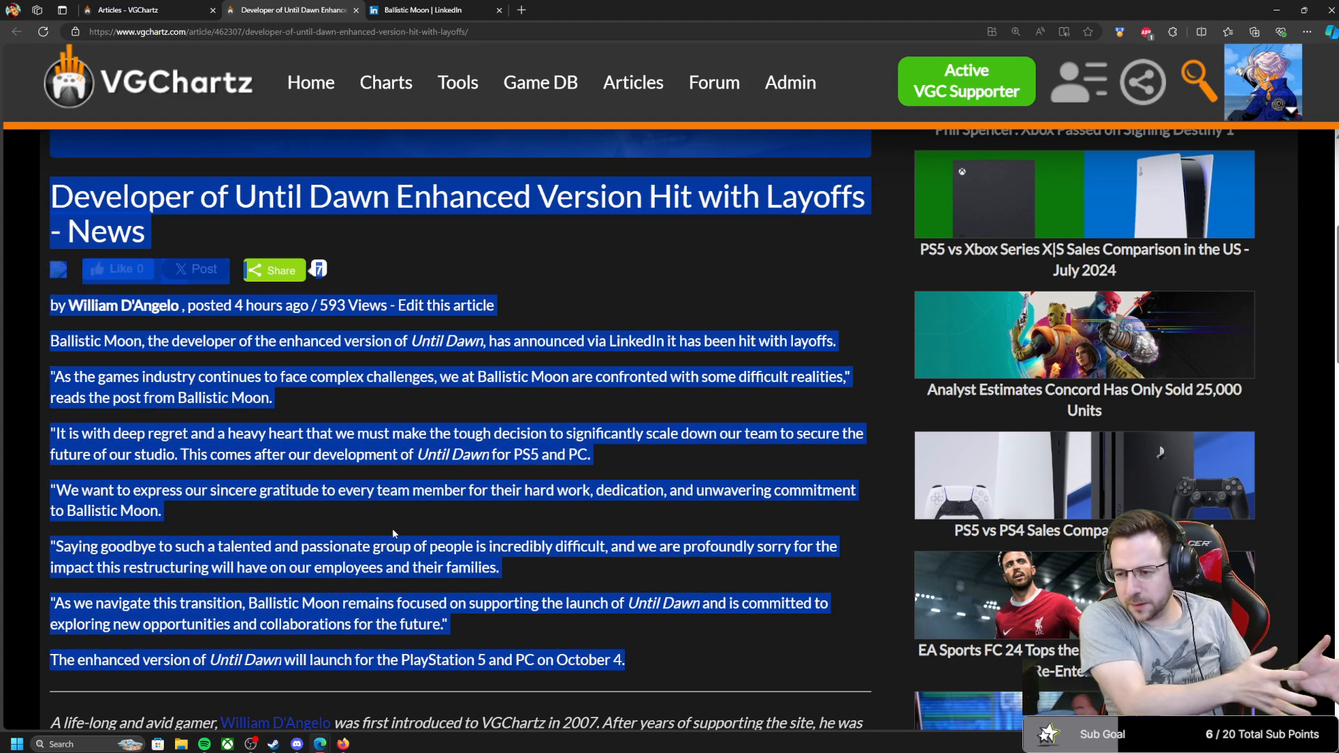
click(393, 533)
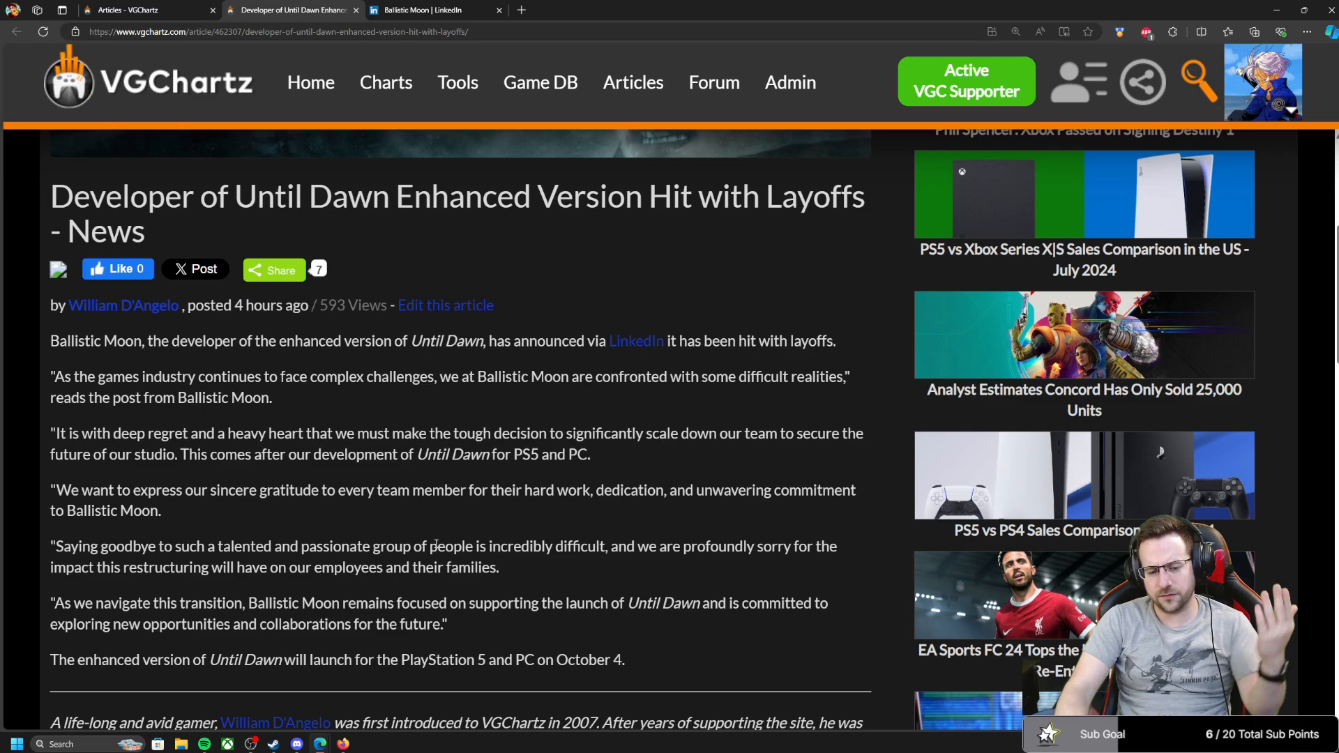
mouse_move(604, 693)
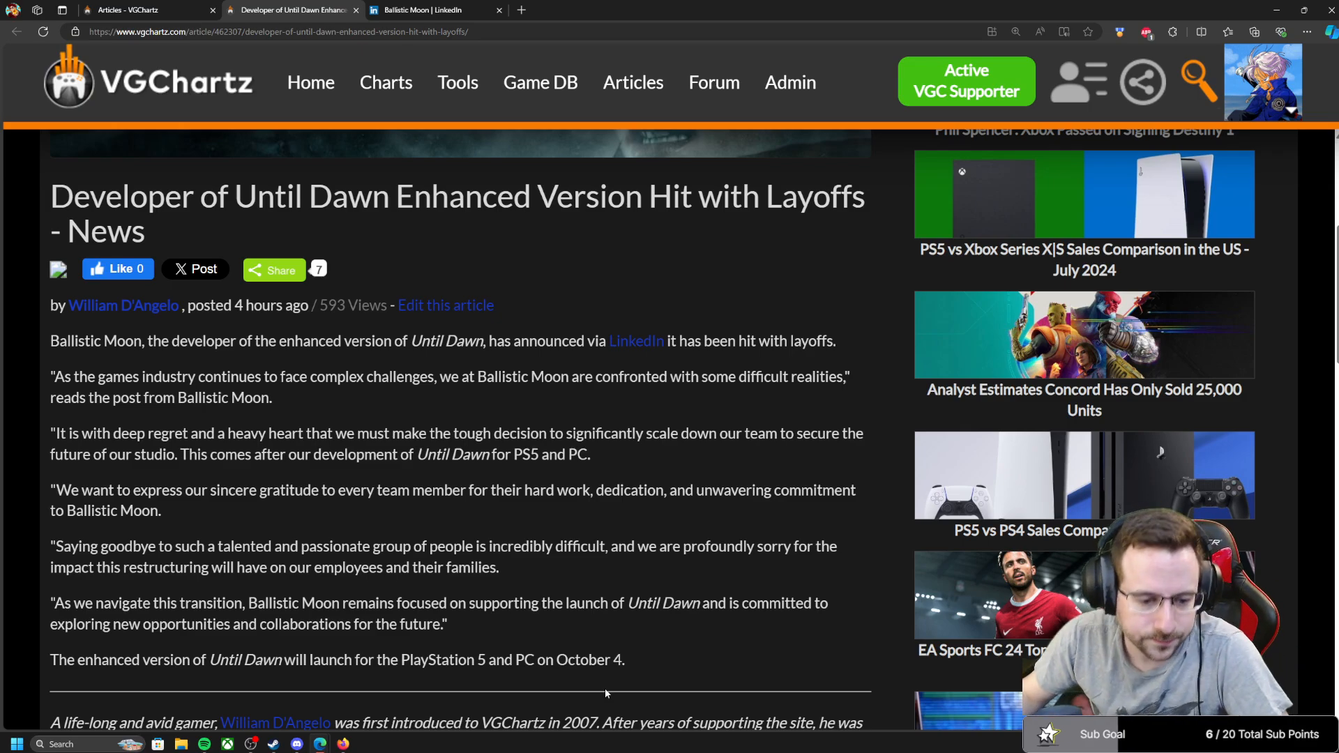
drag(402, 660, 625, 660)
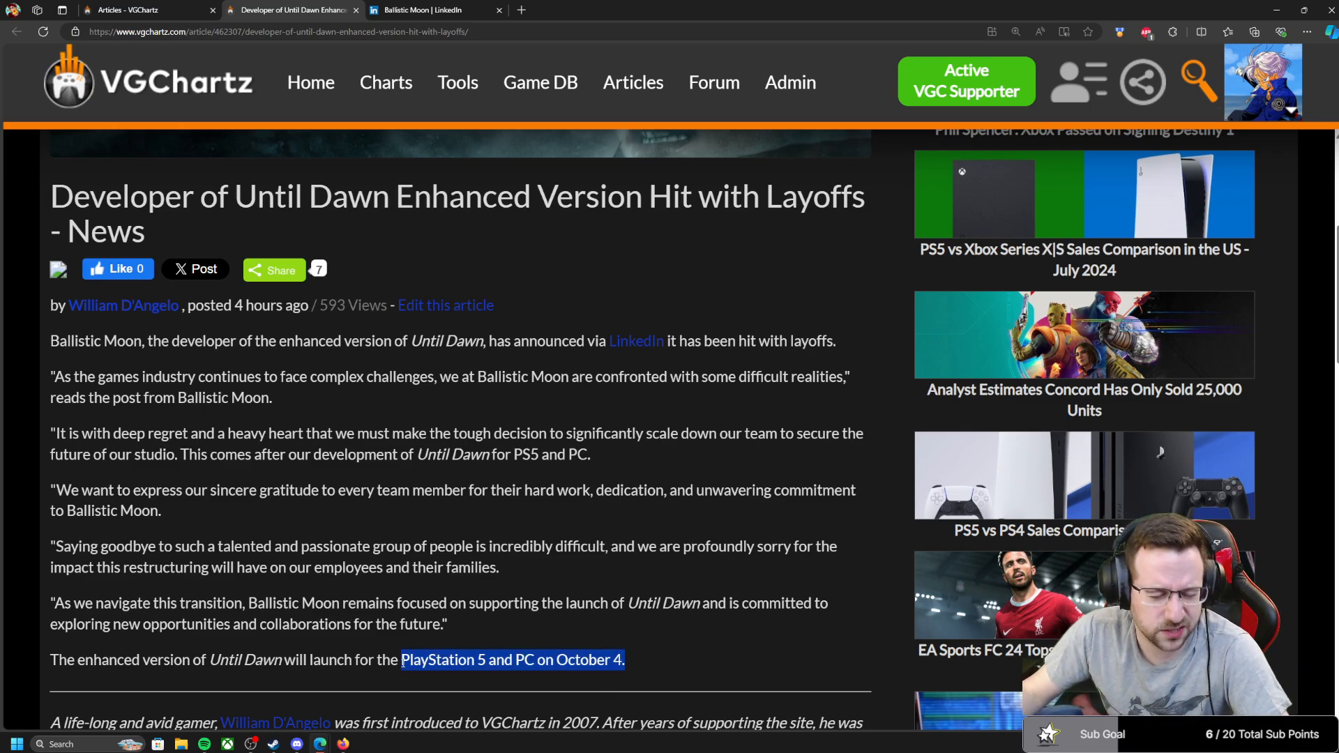
scroll(down, 3)
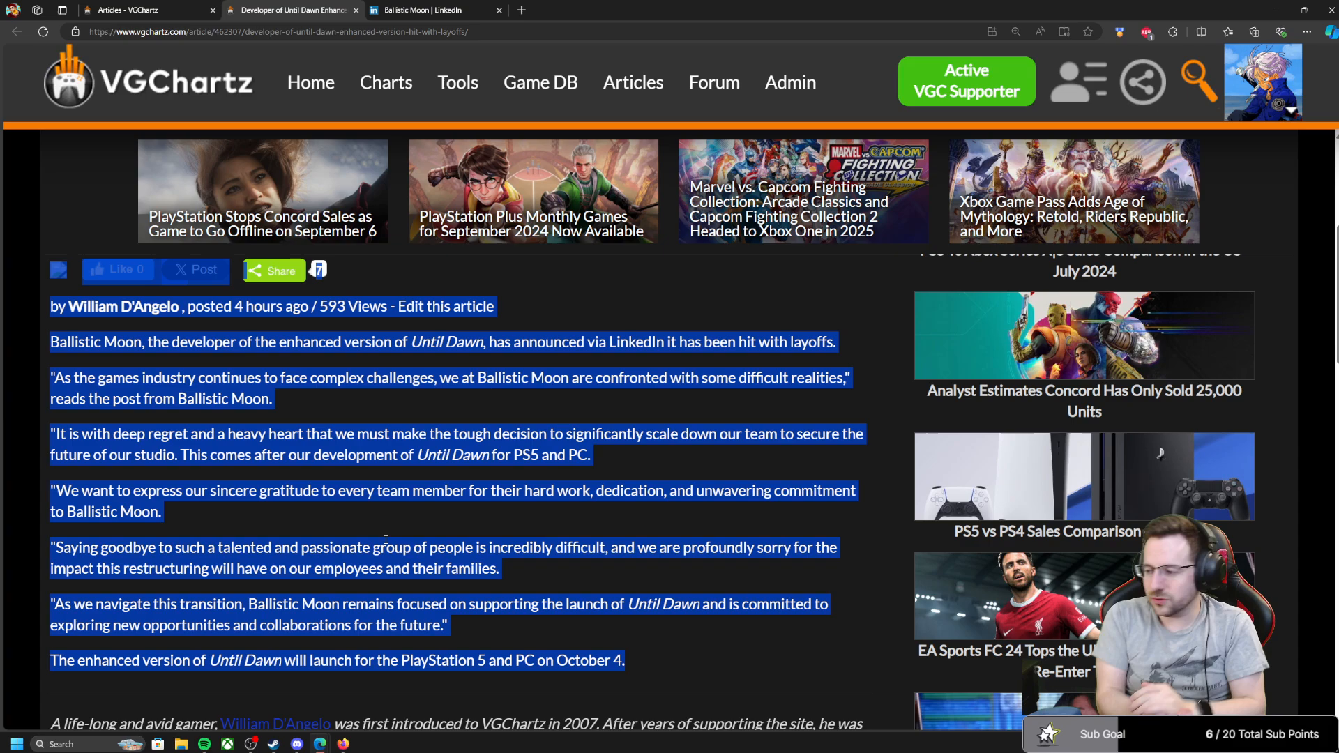
click(410, 523)
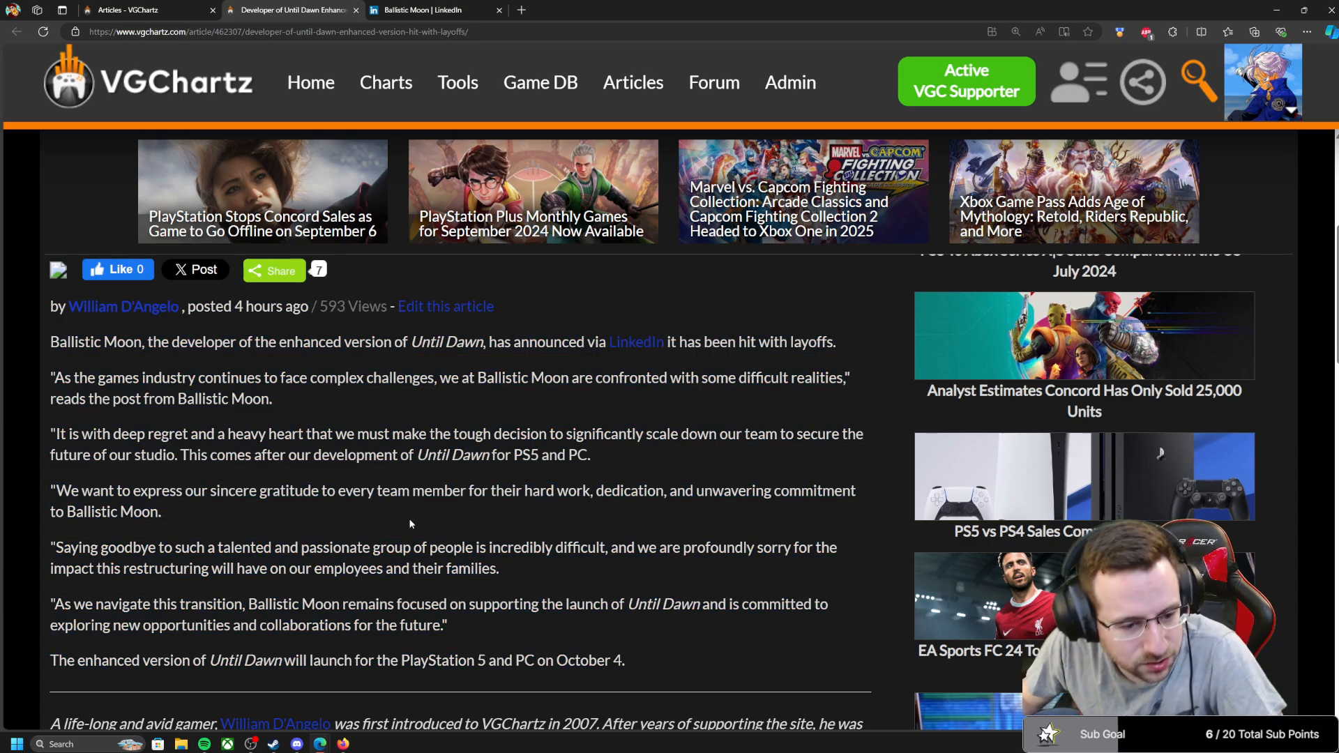
drag(50, 341, 623, 660)
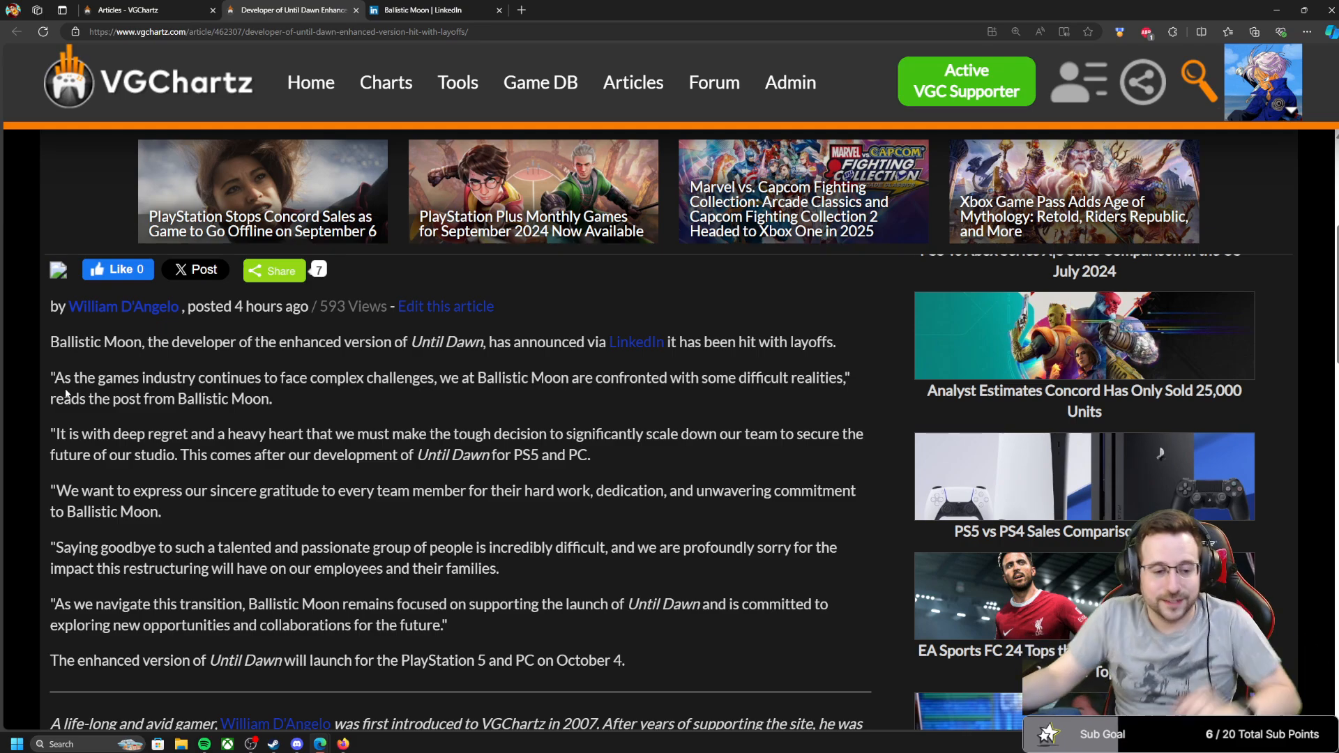
scroll(down, 3)
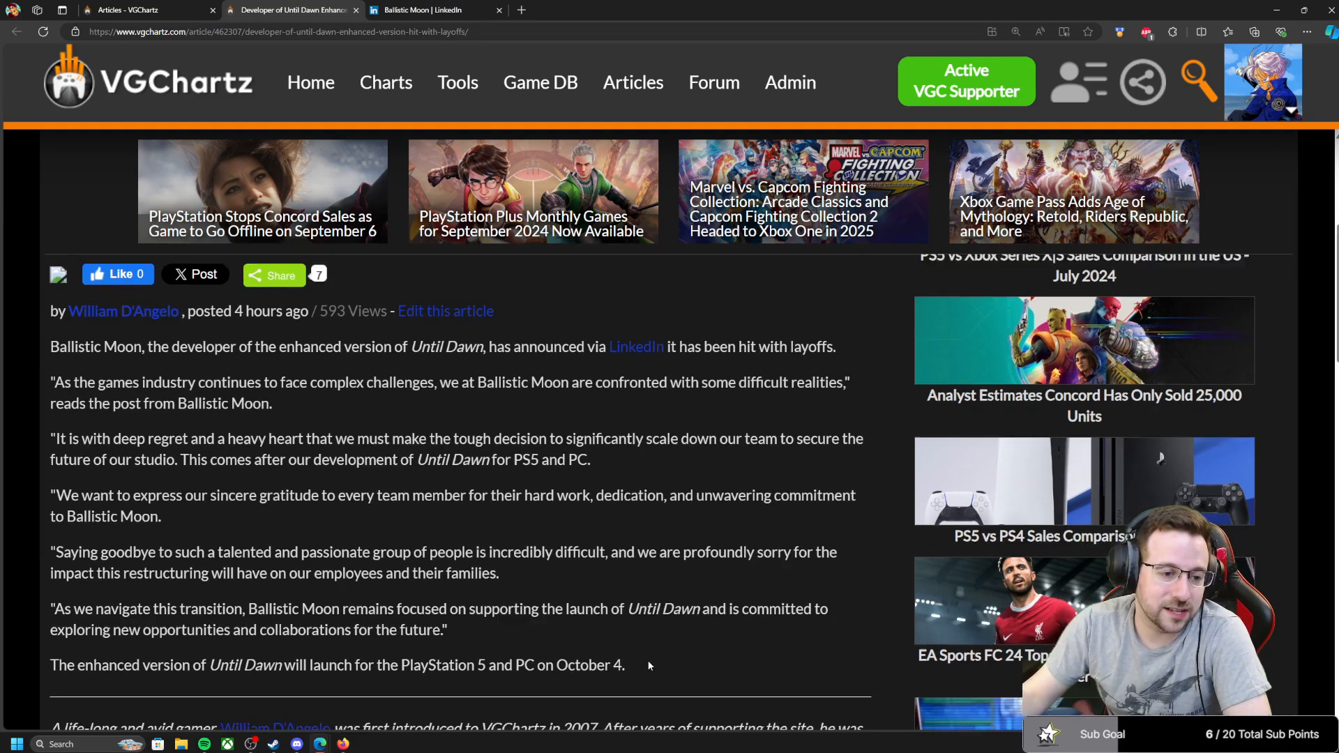
scroll(up, 3)
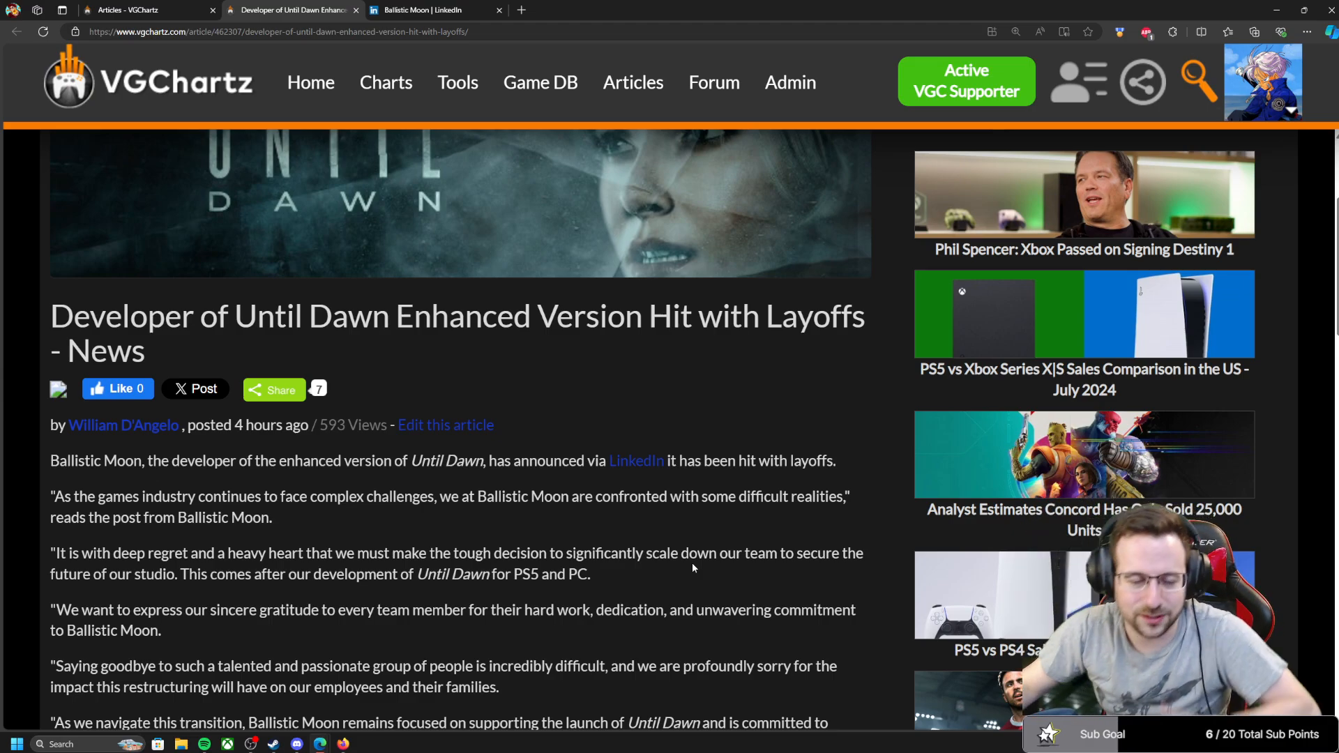
scroll(down, 3)
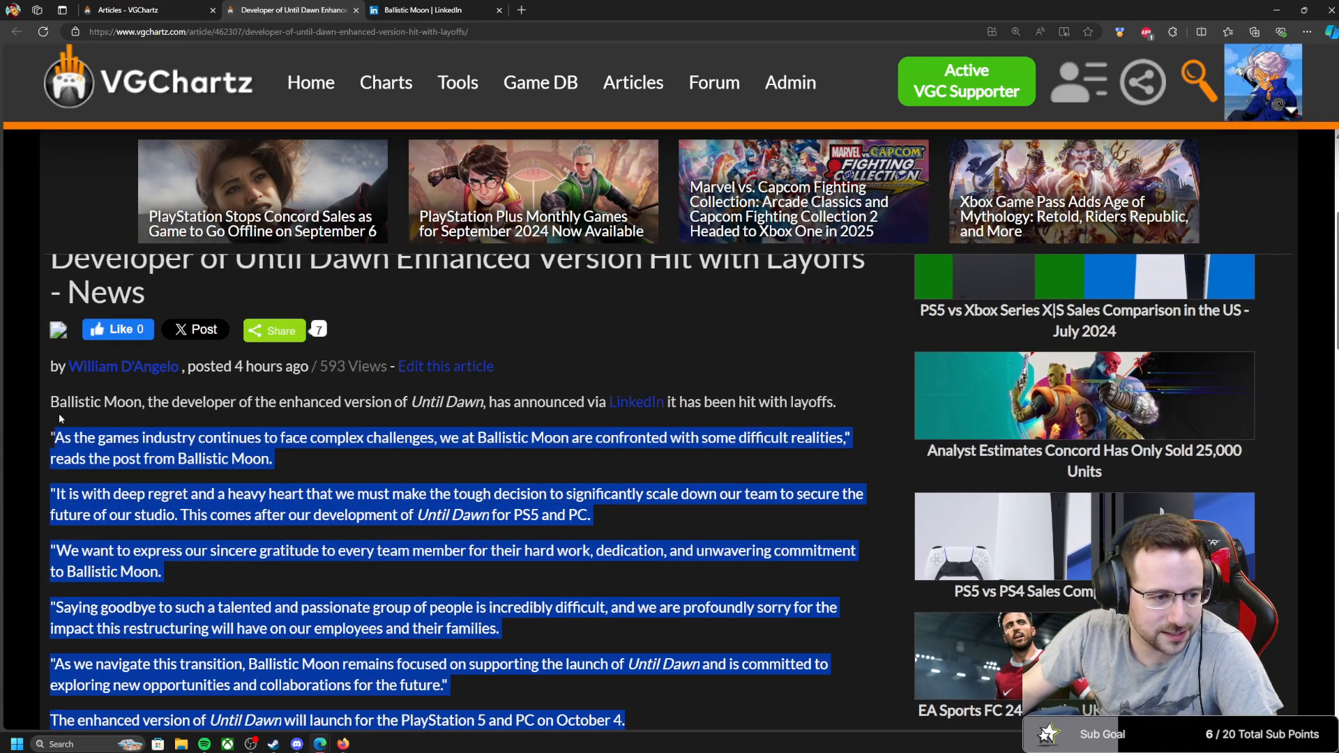
scroll(down, 3)
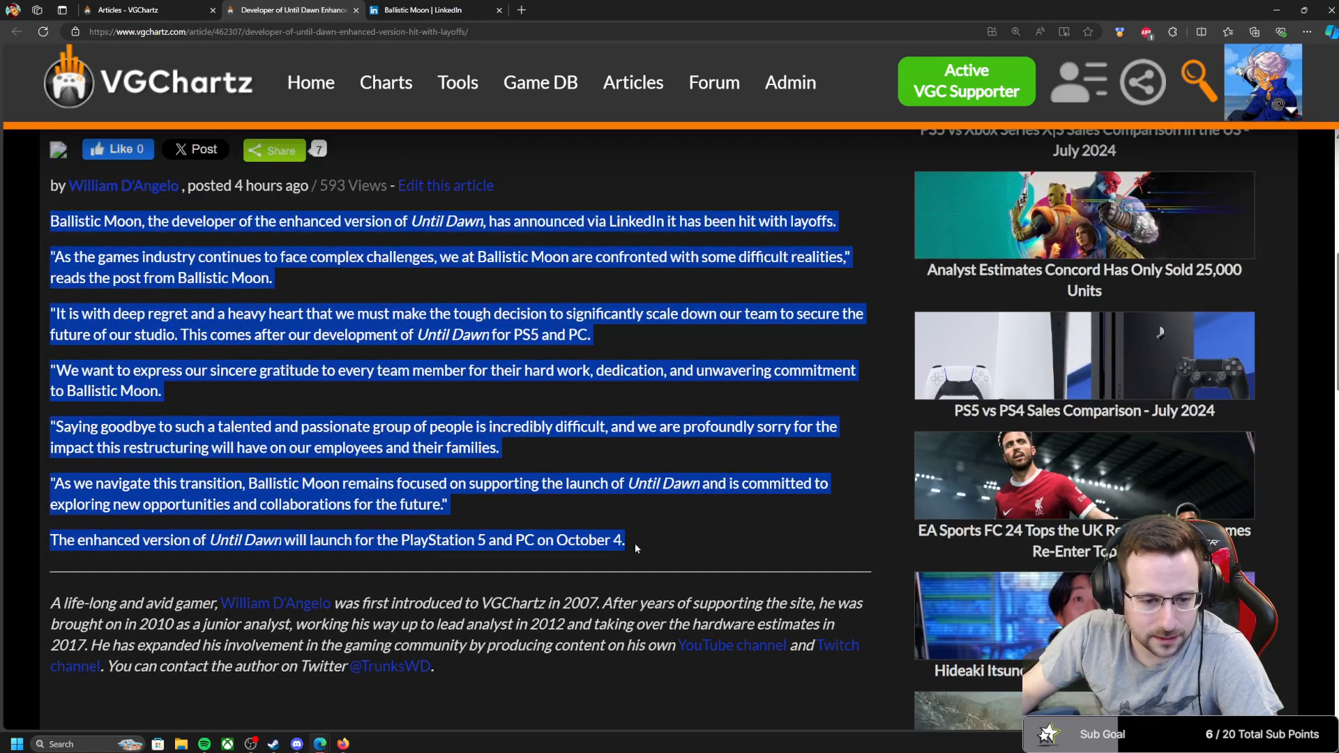
click(647, 550)
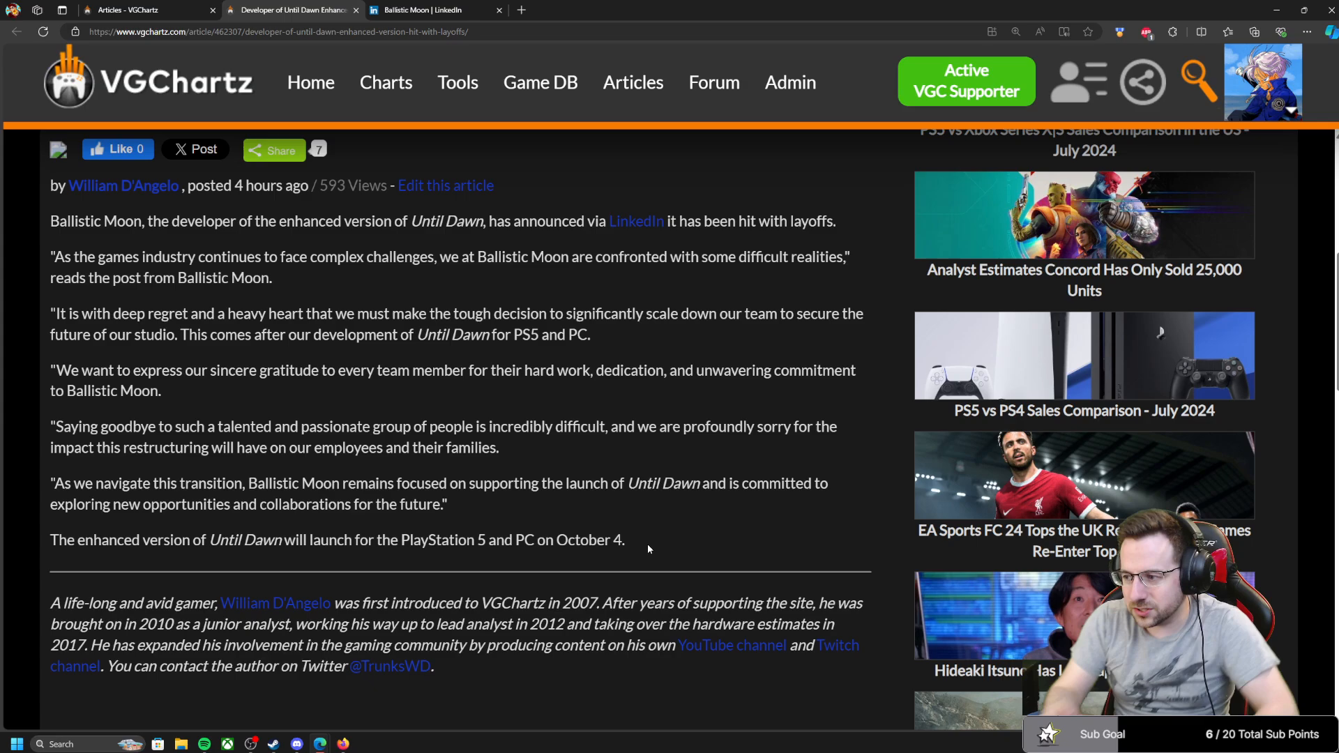